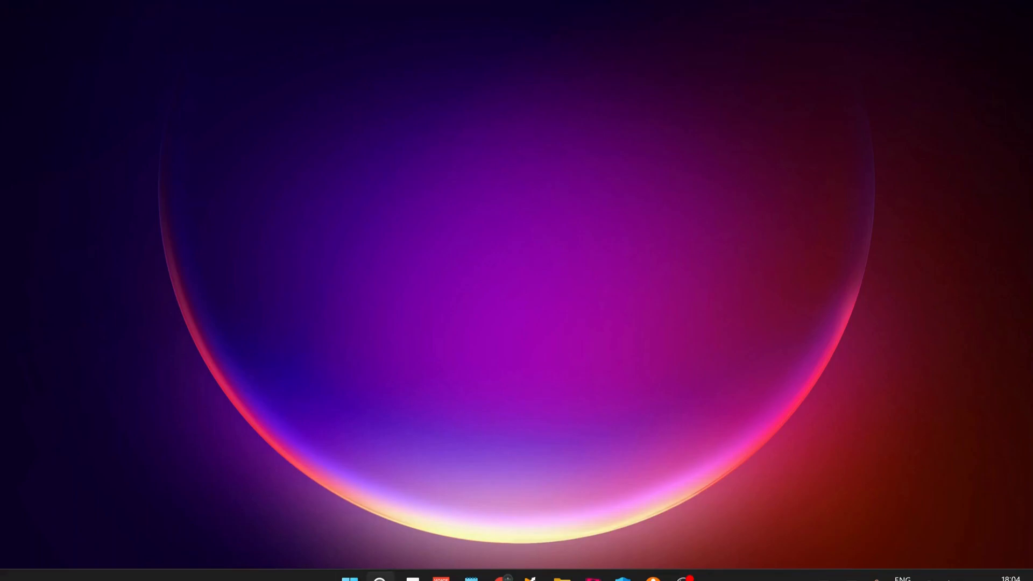
Step: Search Windows for 'Windows Defender Firewall'
type("Windows Defender Firewall")
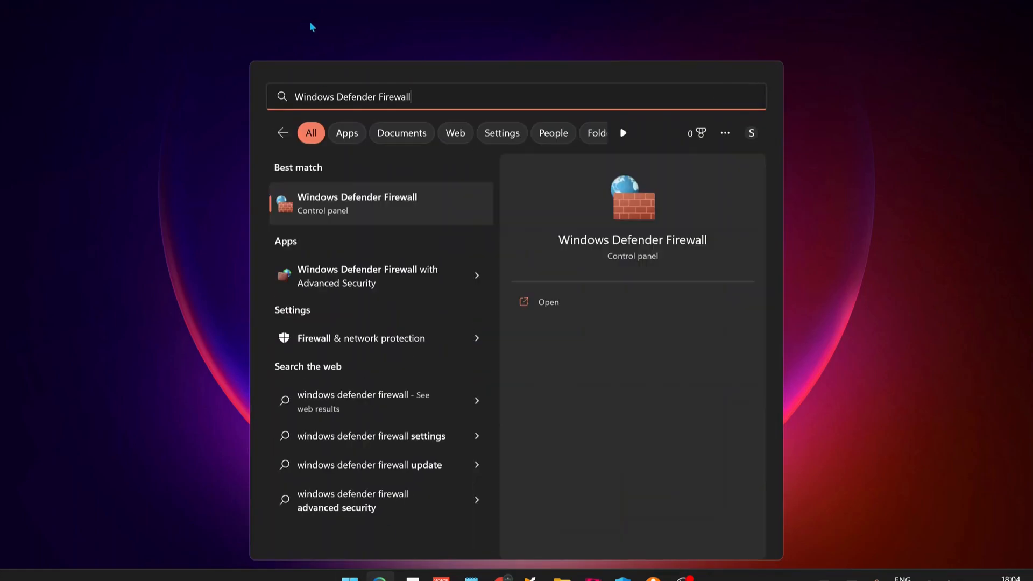
mouse_move(481, 245)
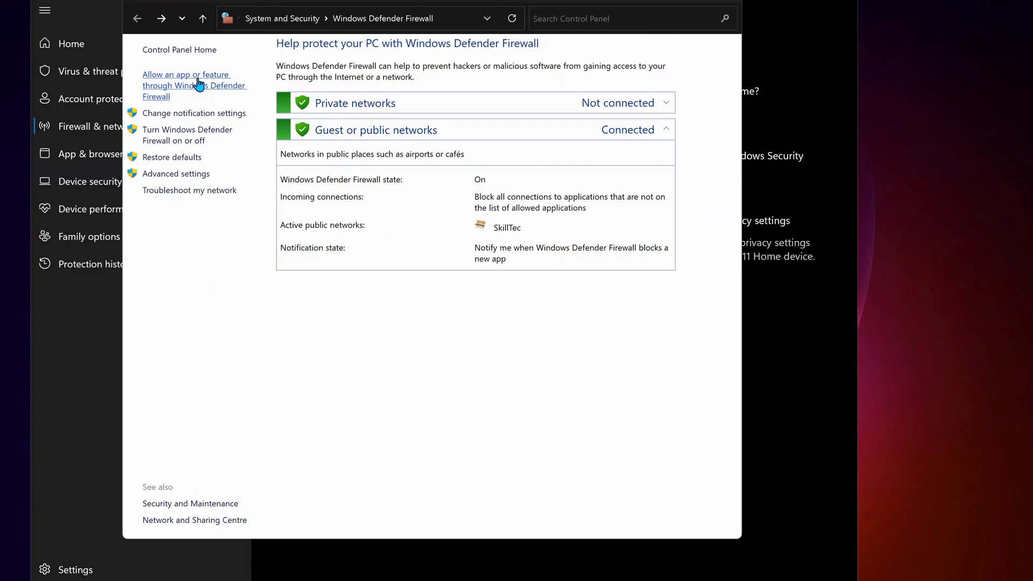
mouse_move(172, 96)
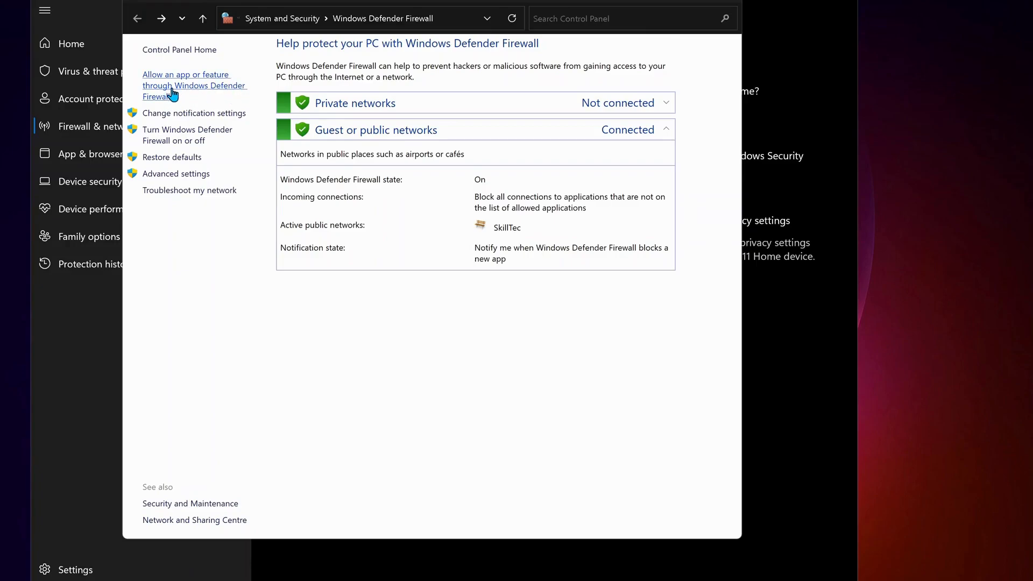
Step: Verify Google Chrome is allowed on private and public networks in the allowed-apps list, then confirm with OK
left_click(186, 85)
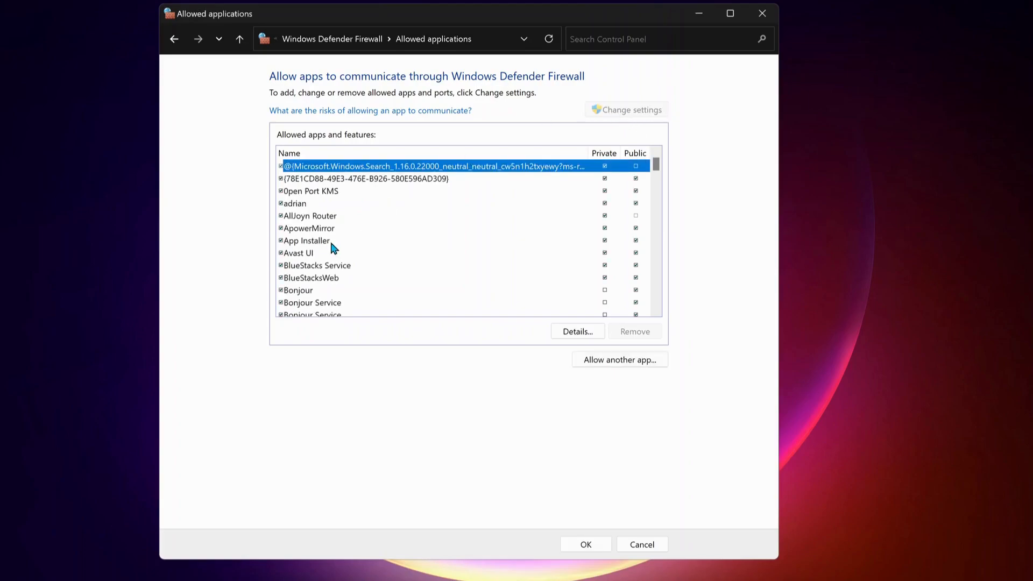
left_click(310, 215)
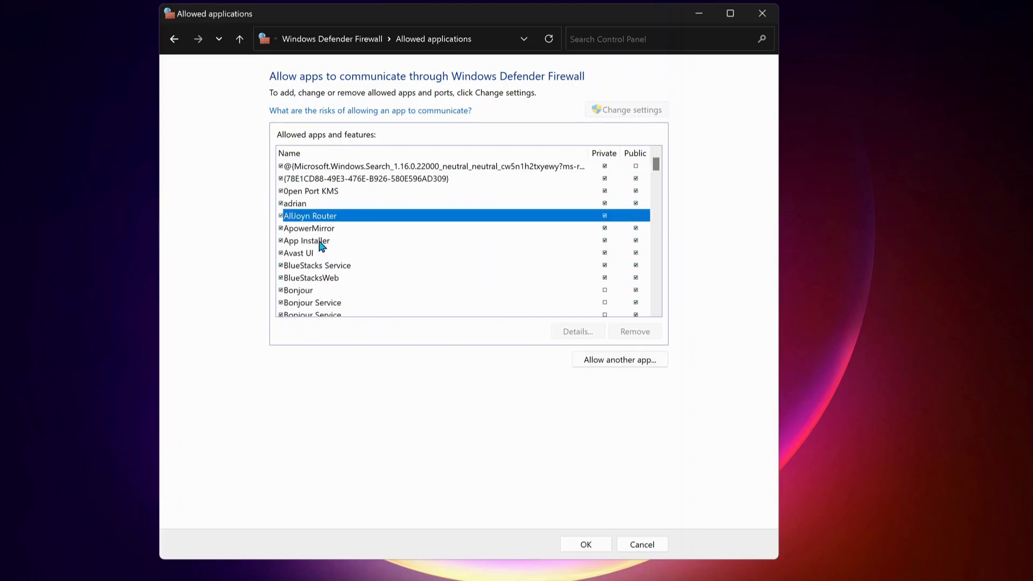
scroll("down", 3)
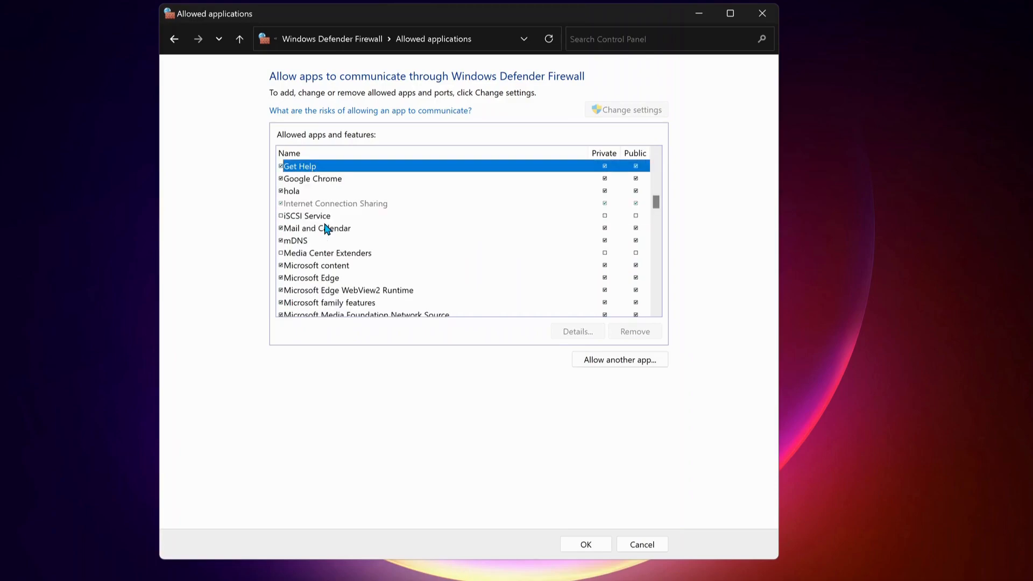
left_click(312, 179)
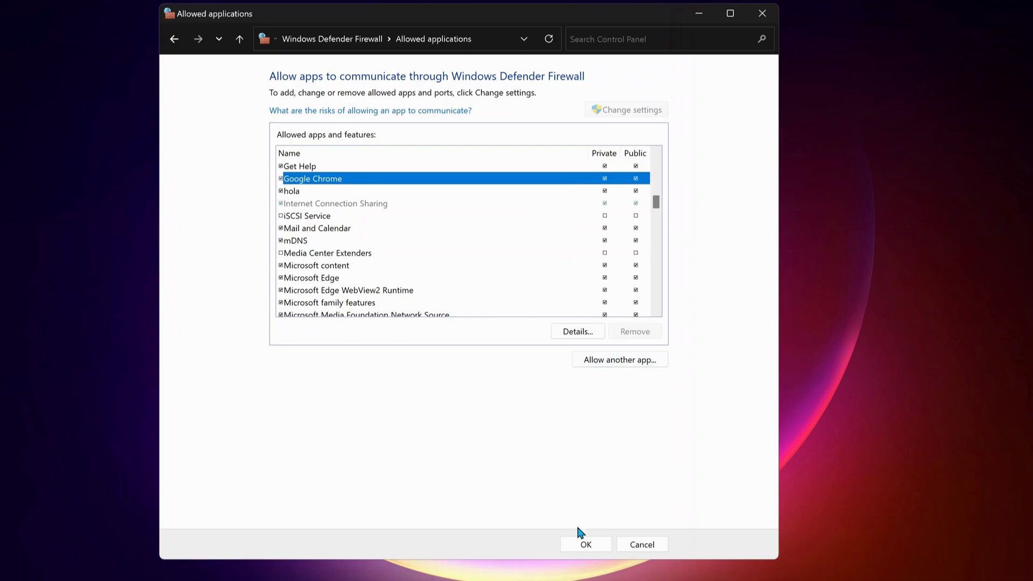
left_click(585, 545)
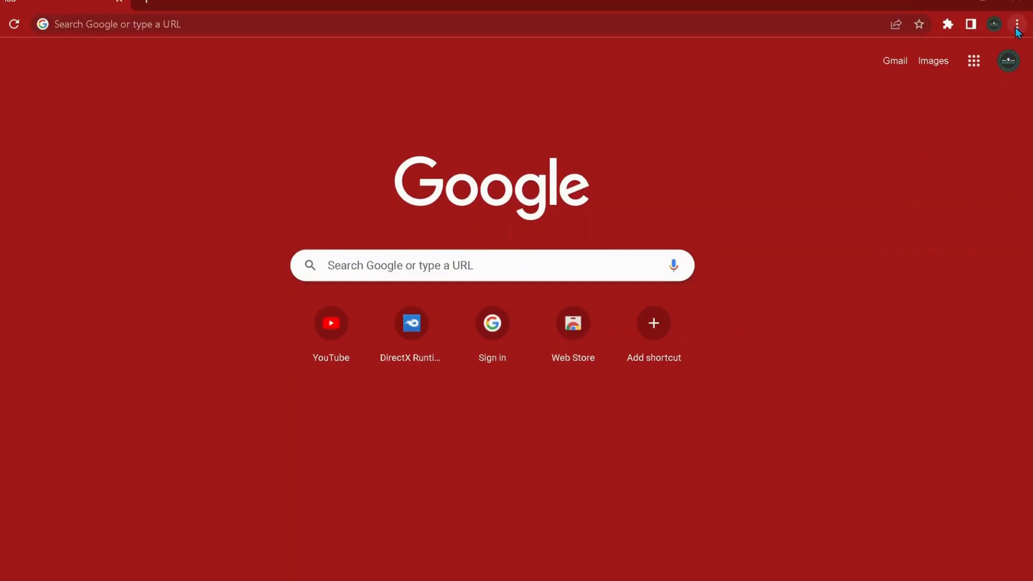
Step: Navigate from the Chrome menu to Settings > Privacy and security
left_click(1018, 25)
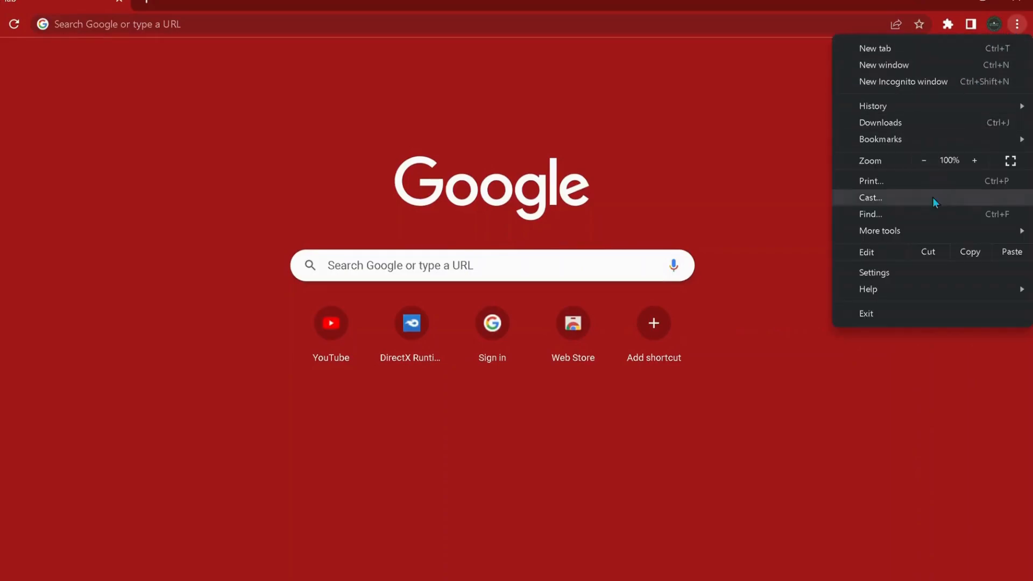
left_click(874, 272)
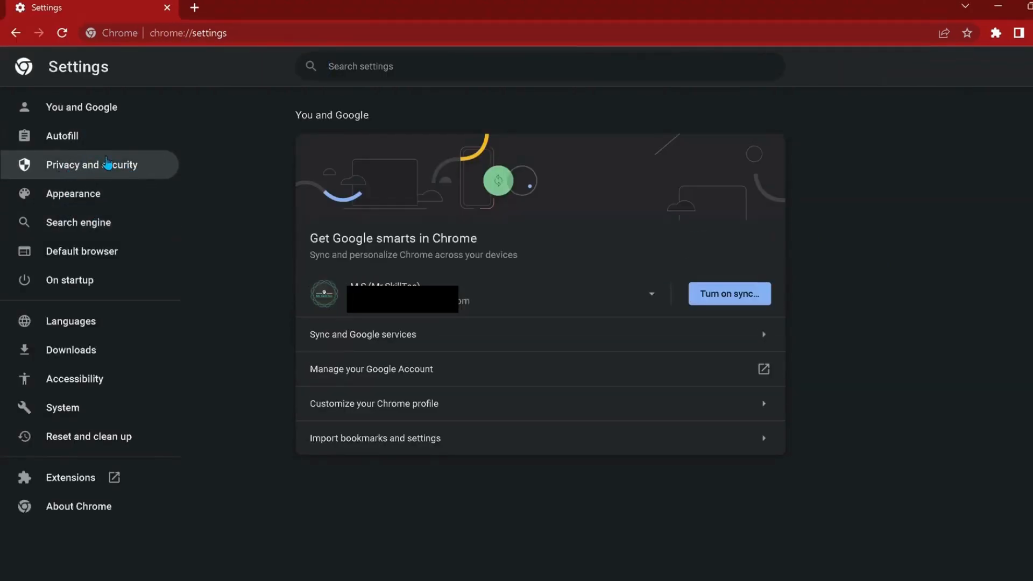
left_click(93, 165)
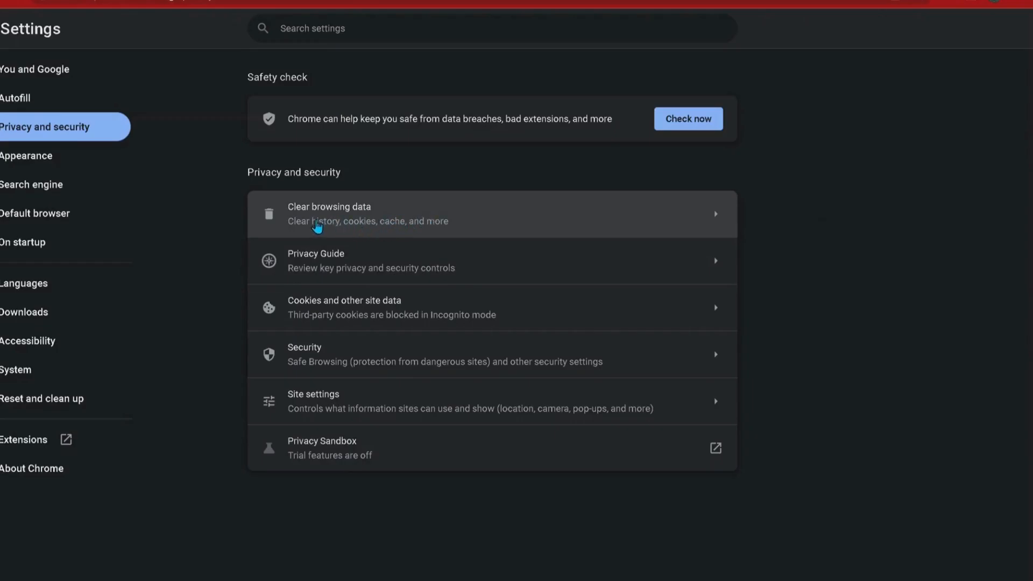
Step: Clear browsing data via the Advanced options with the time range set to All time
left_click(329, 213)
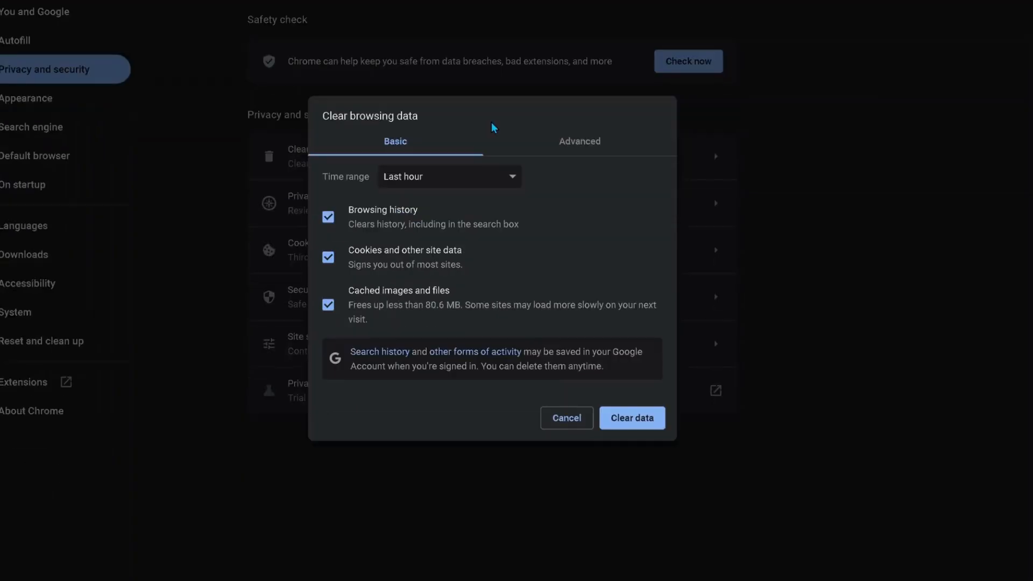
mouse_move(569, 154)
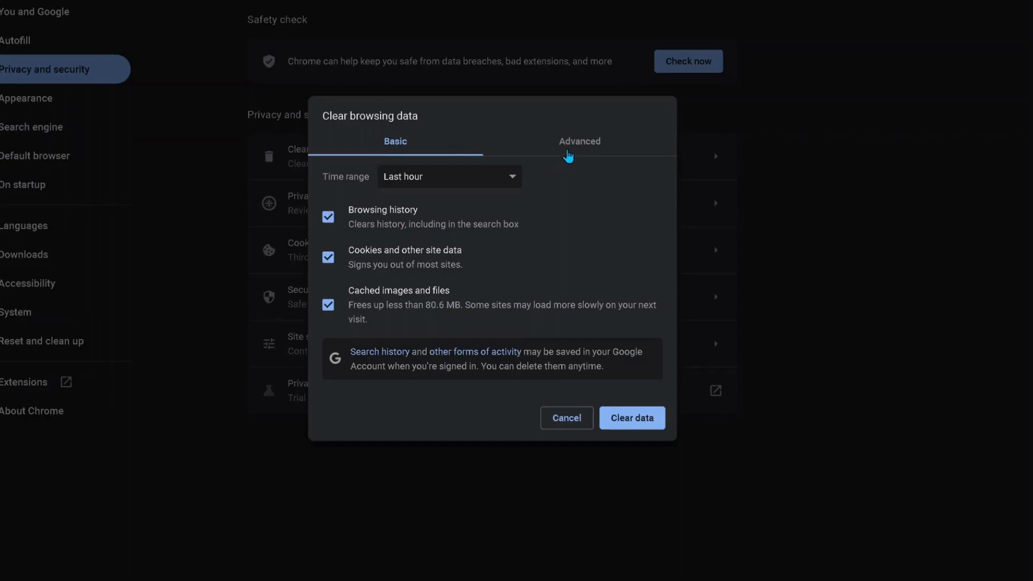
left_click(579, 141)
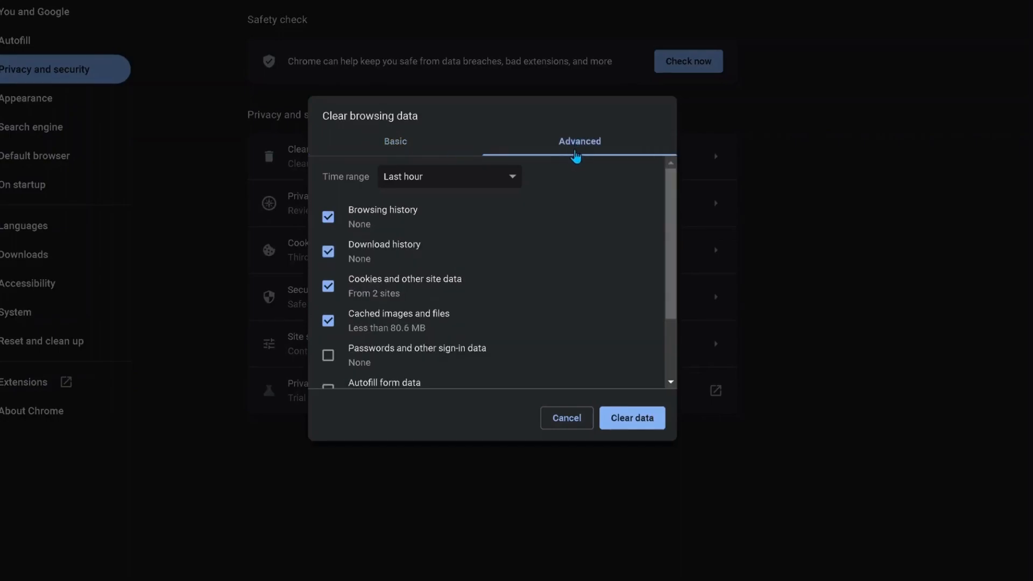
left_click(450, 176)
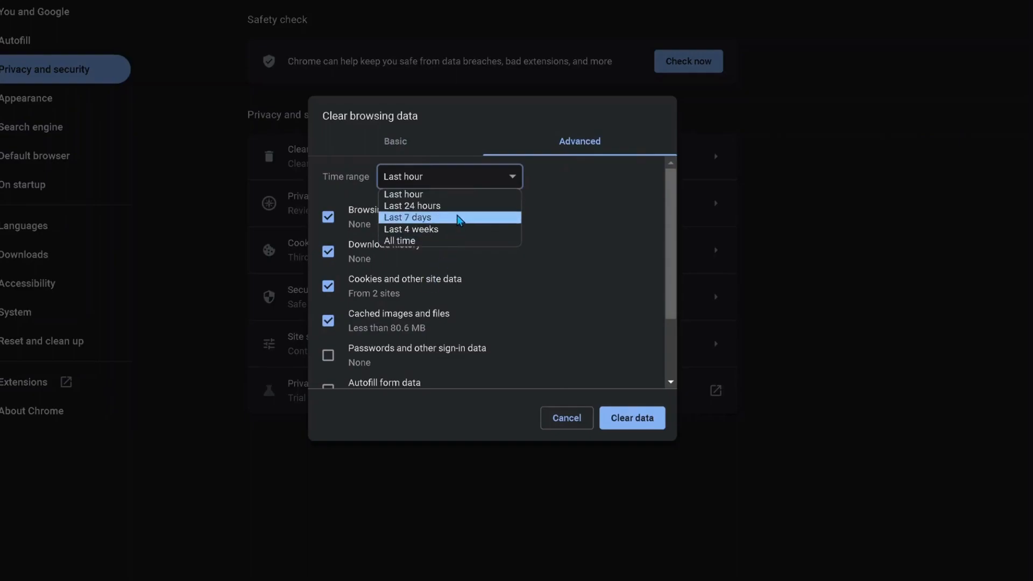
left_click(398, 241)
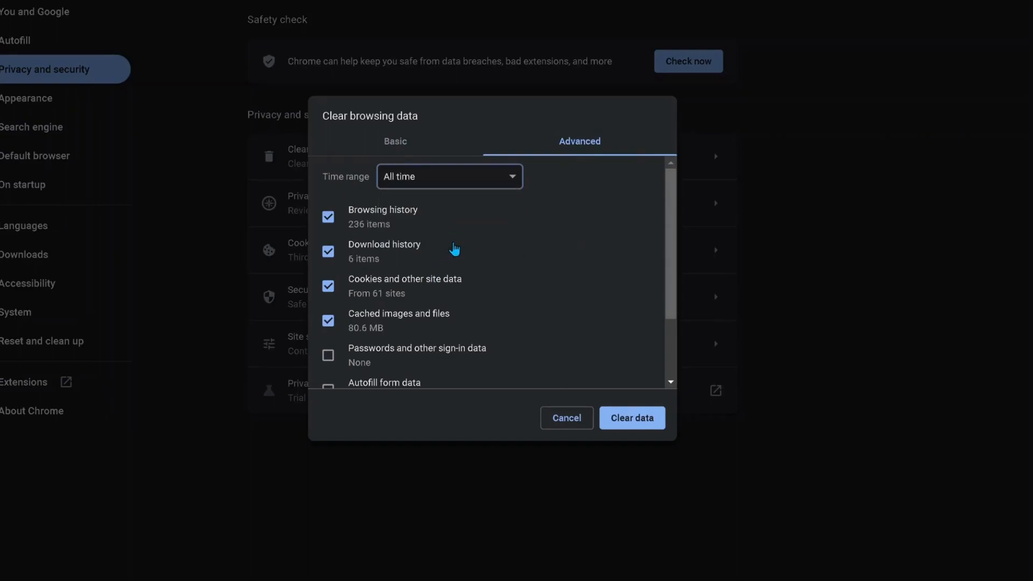
mouse_move(669, 214)
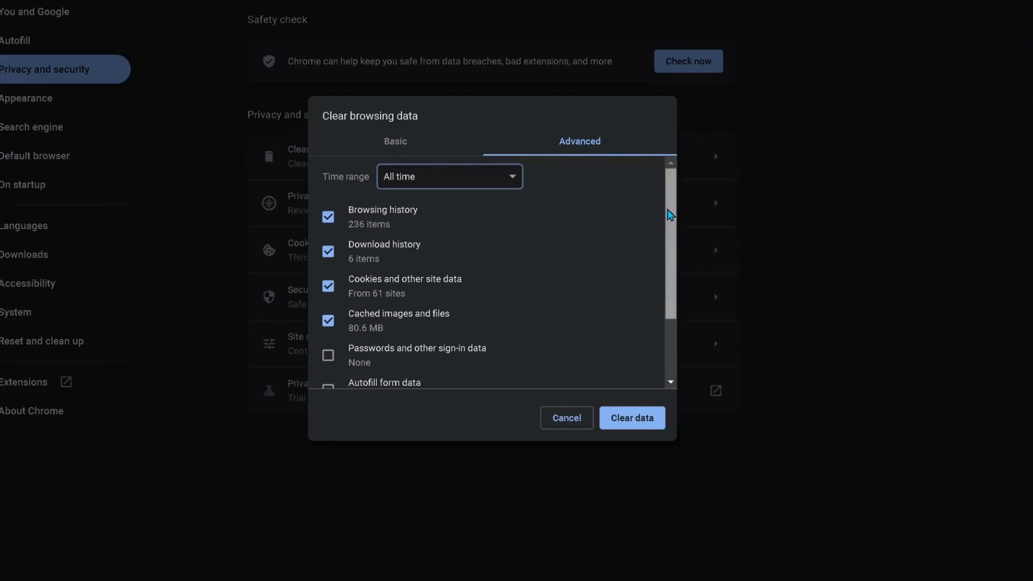
scroll("down", 3)
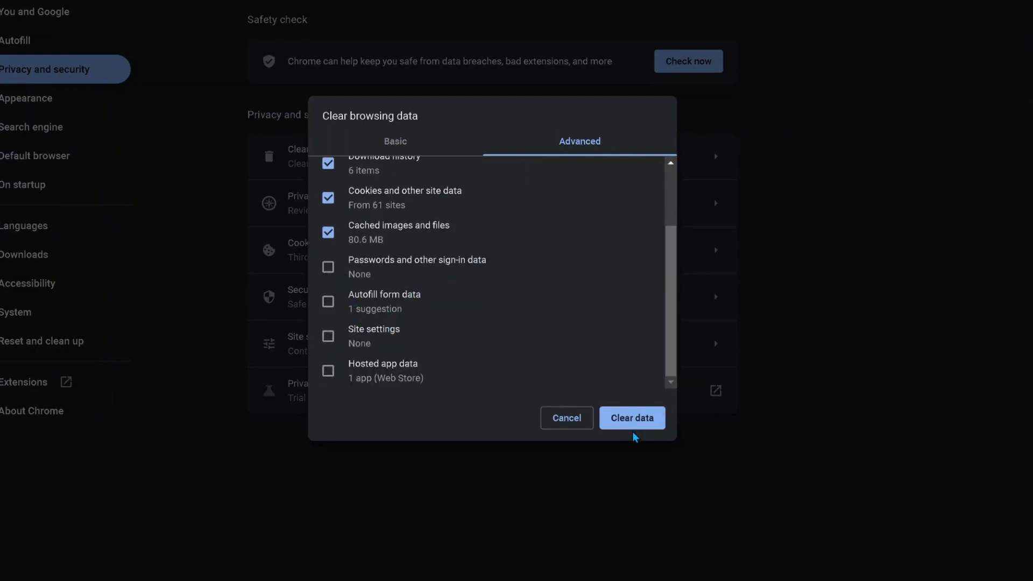
left_click(632, 418)
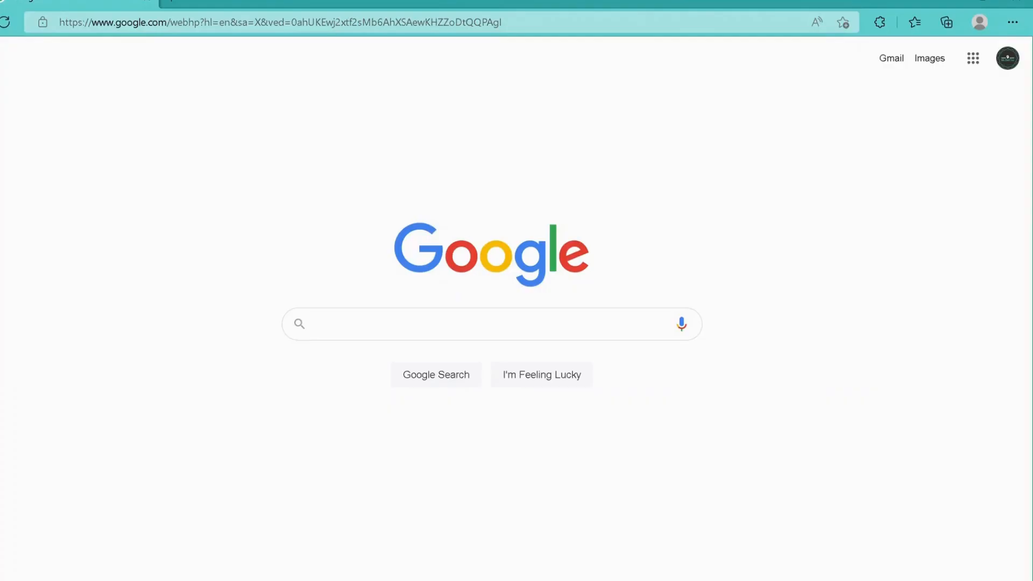
Step: Bring up the Run dialog with Win+R
key("Win+r")
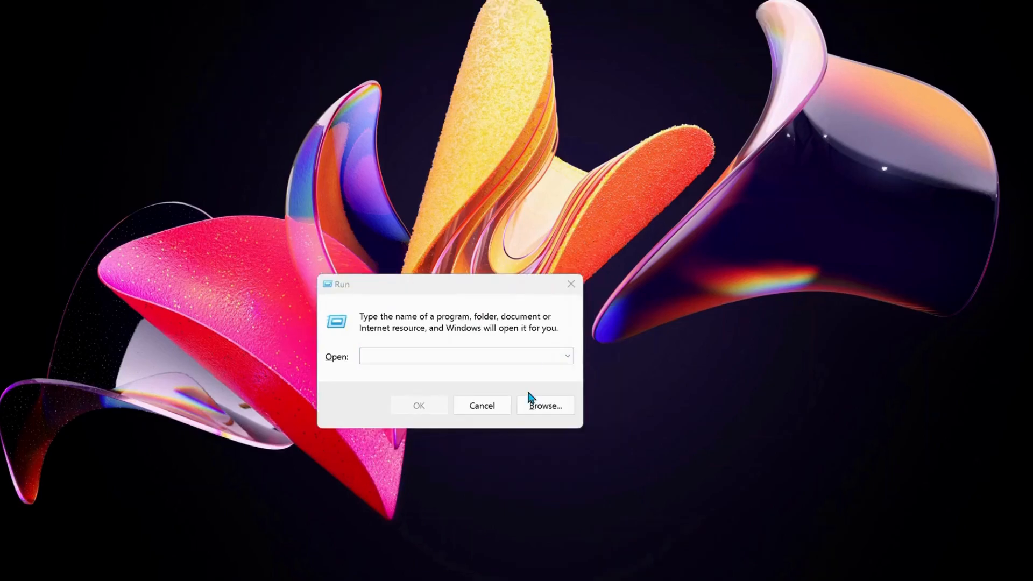
Step: Run ncpa.cpl to open the Network Connections window
type("NCPA.CP")
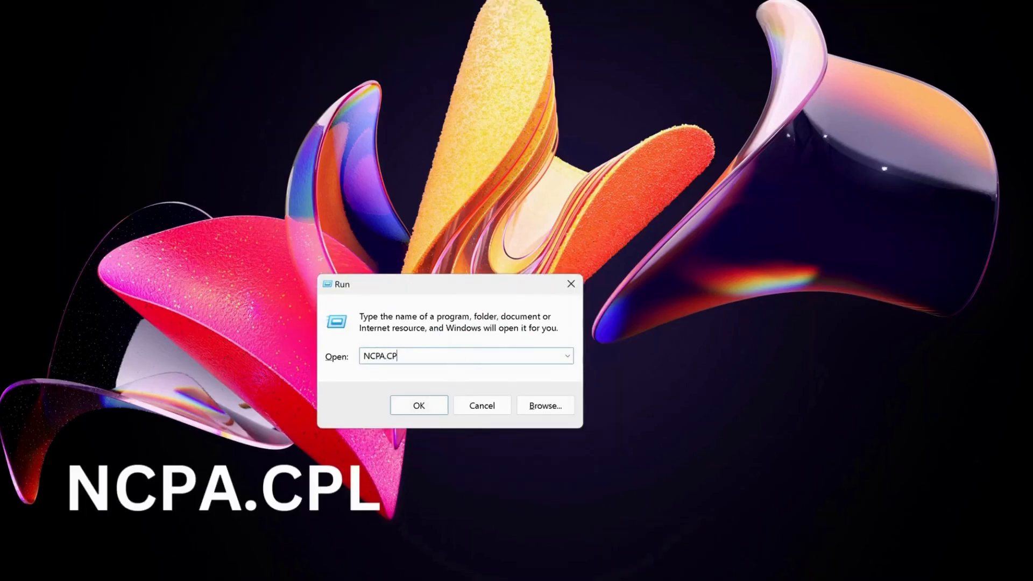
type("L")
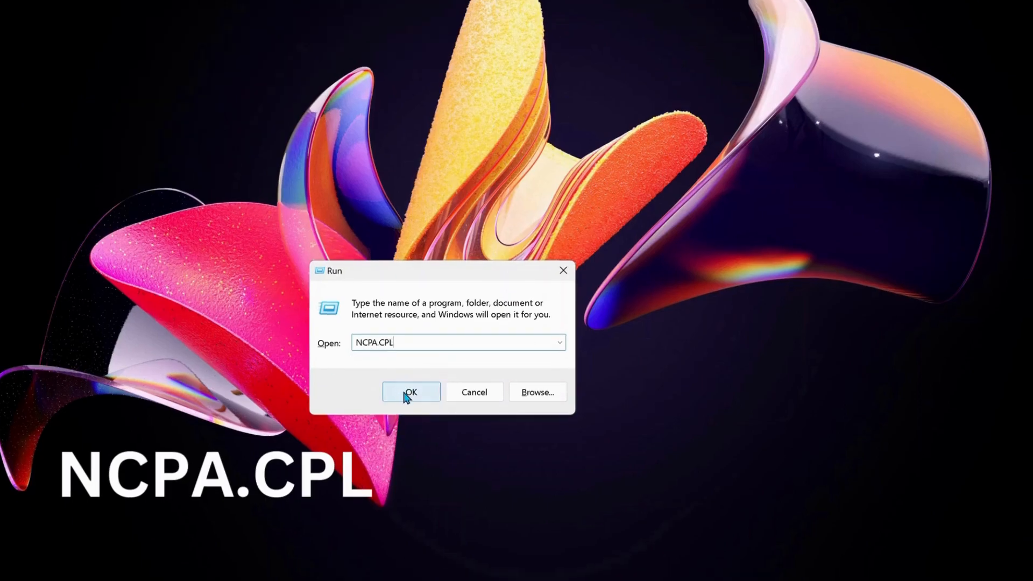
left_click(410, 392)
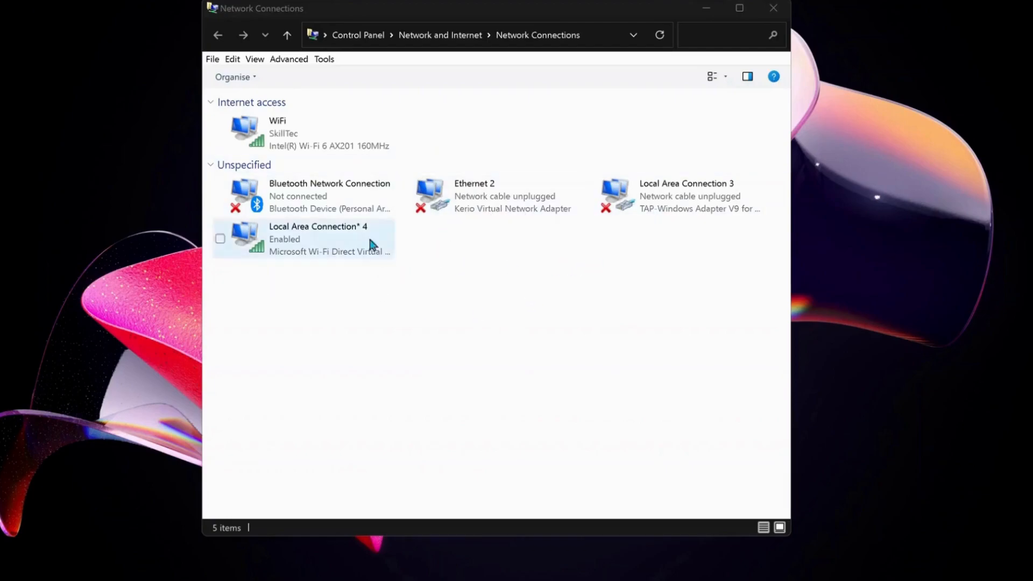
Step: Open the WiFi connection's Internet Protocol Version 4 (TCP/IPv4) properties
left_click(303, 132)
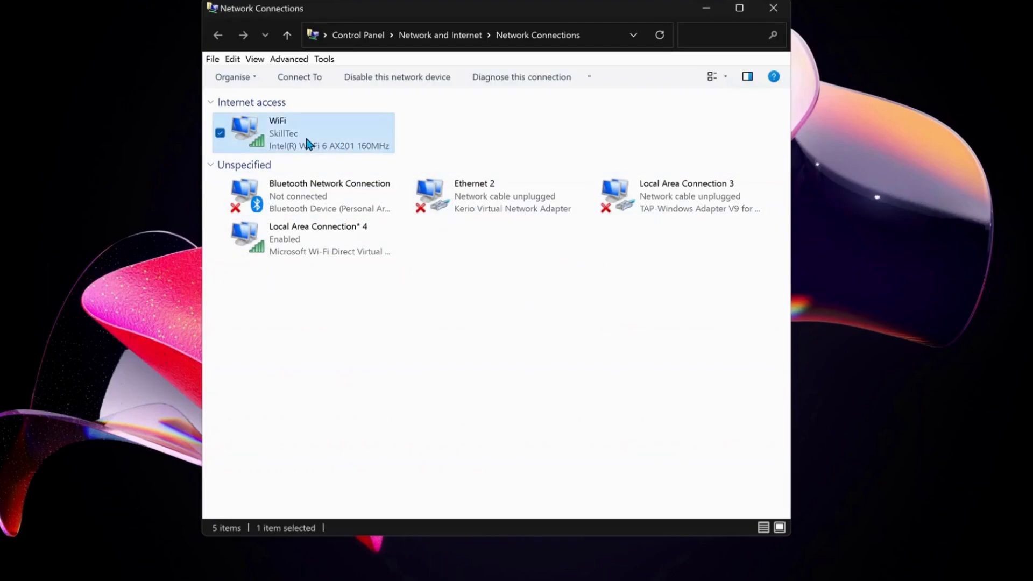
right_click(306, 132)
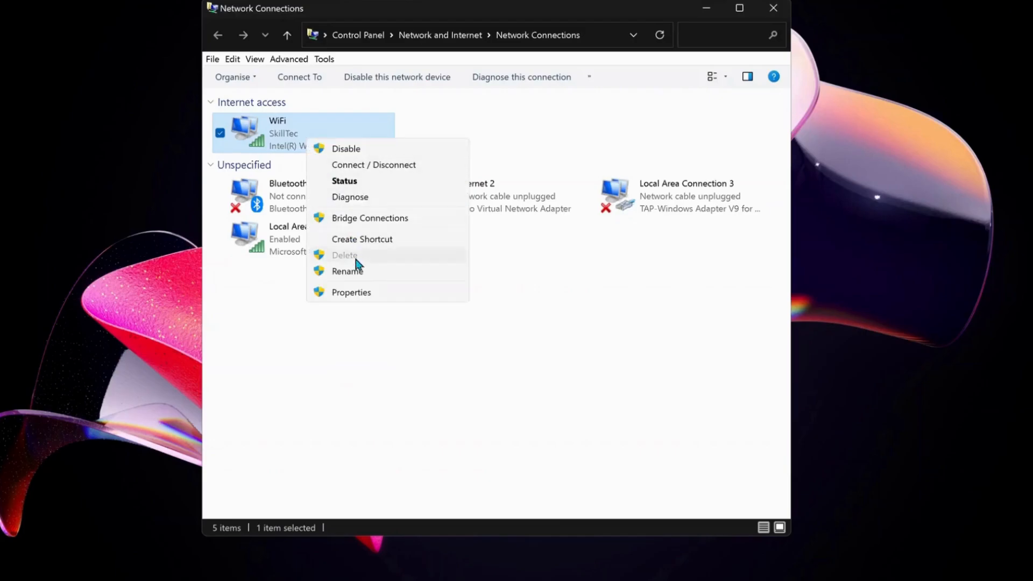
left_click(351, 292)
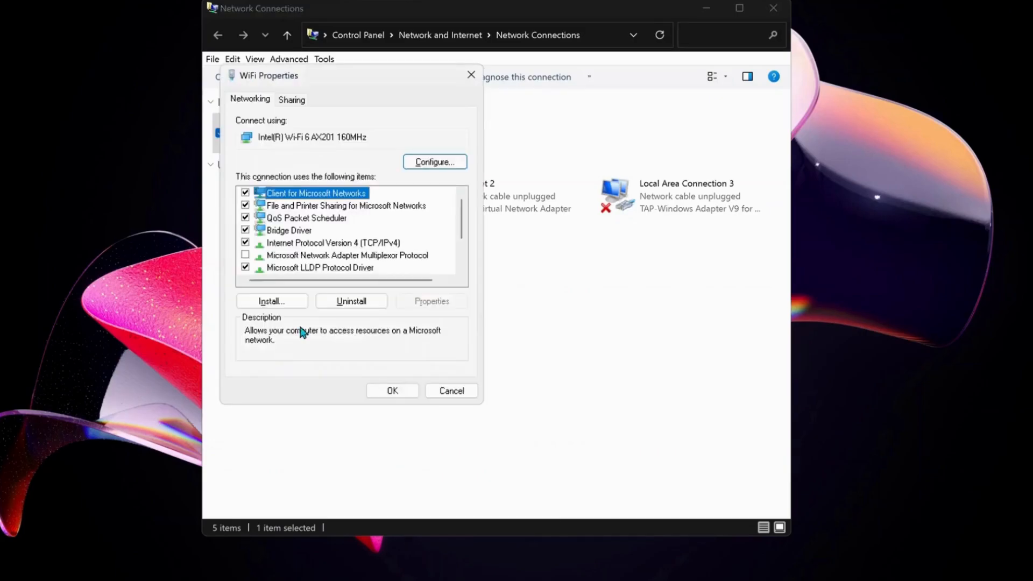
left_click(333, 243)
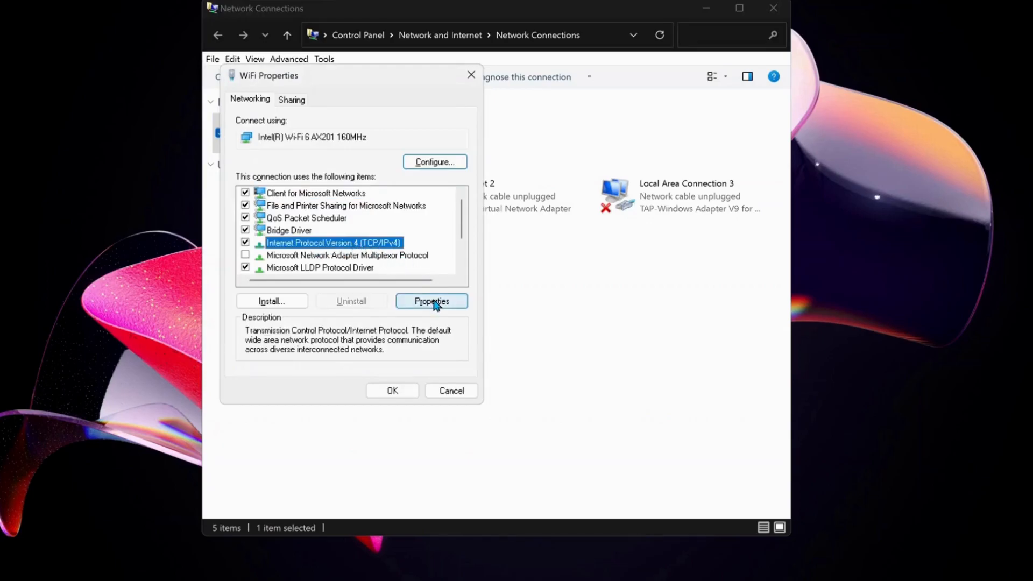
left_click(431, 300)
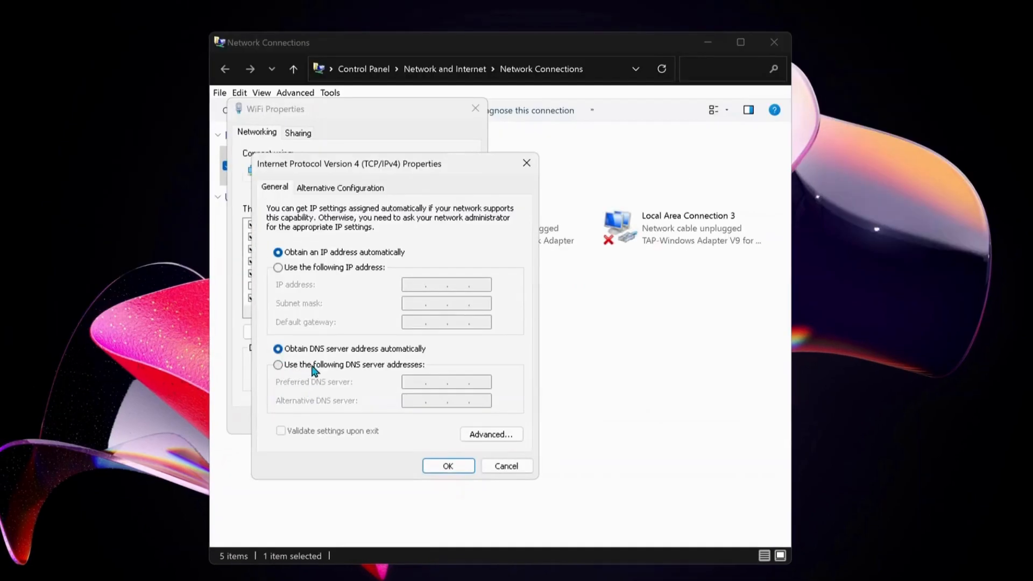
mouse_move(302, 371)
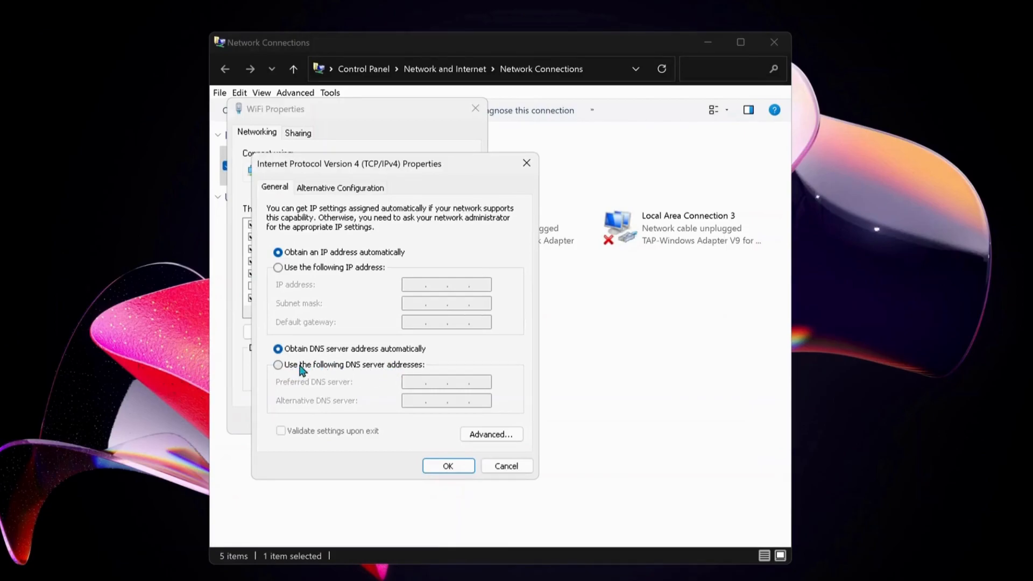
Step: Set manual DNS servers 8.8.8.8 (preferred) and 8.8.4.4 (alternate) for the WiFi connection
left_click(278, 365)
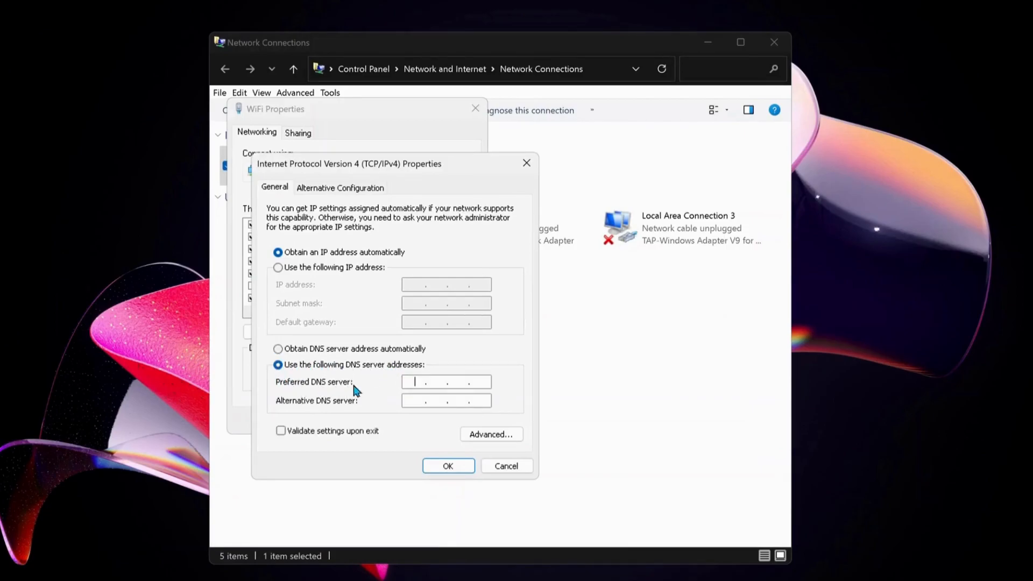
type("8")
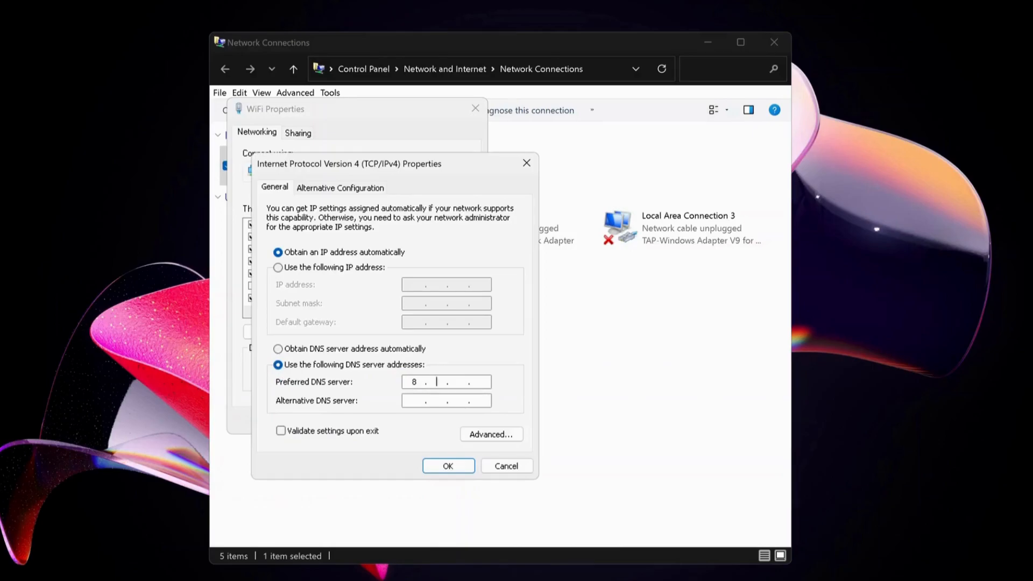
type("8.8.8")
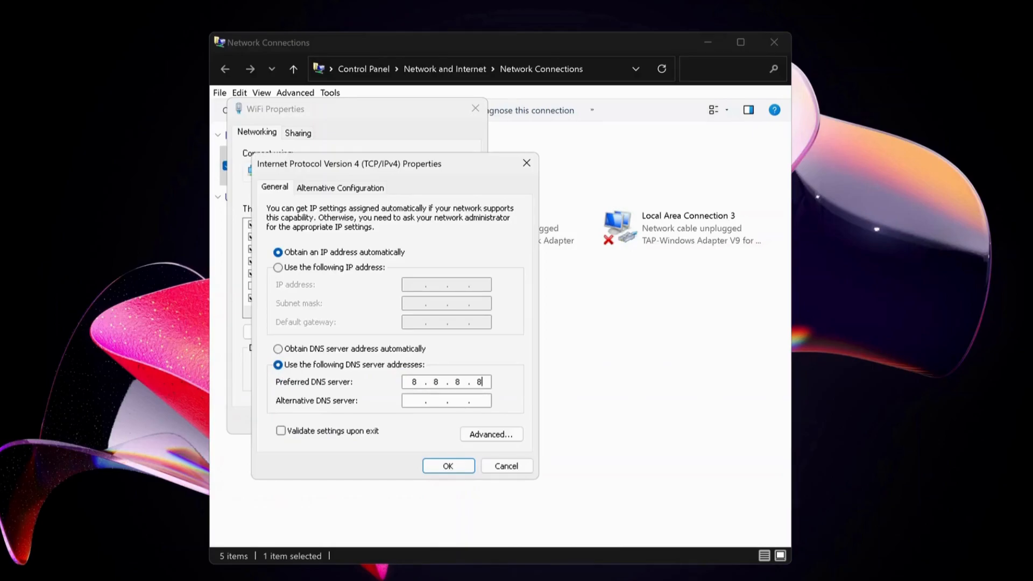
mouse_move(305, 410)
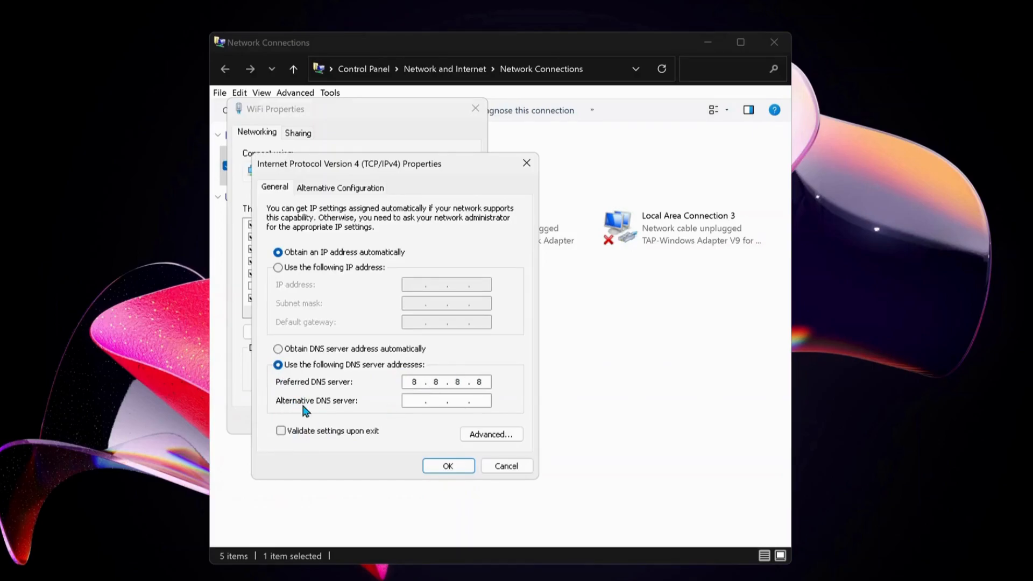
type("8")
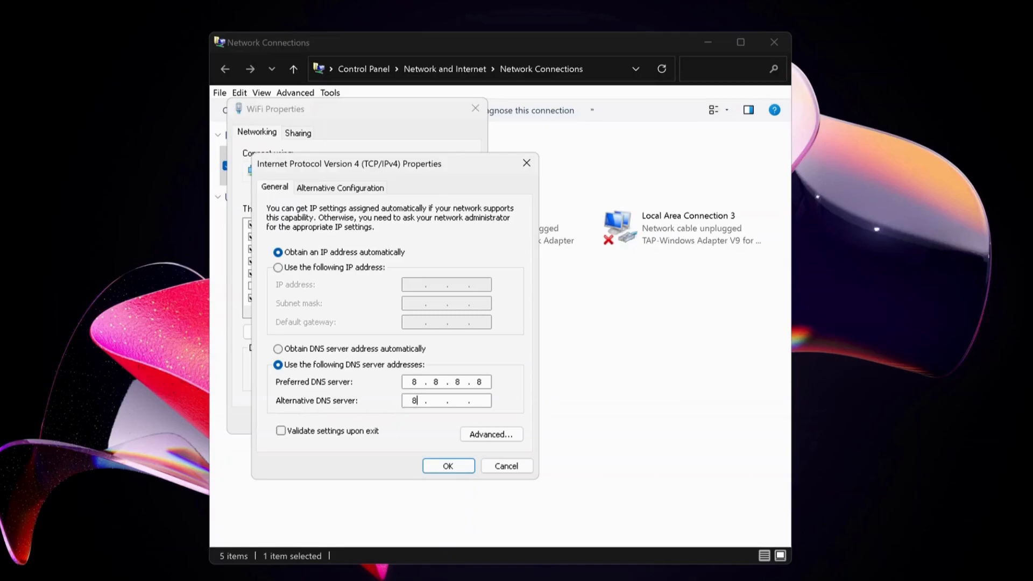
type(".8.4.4")
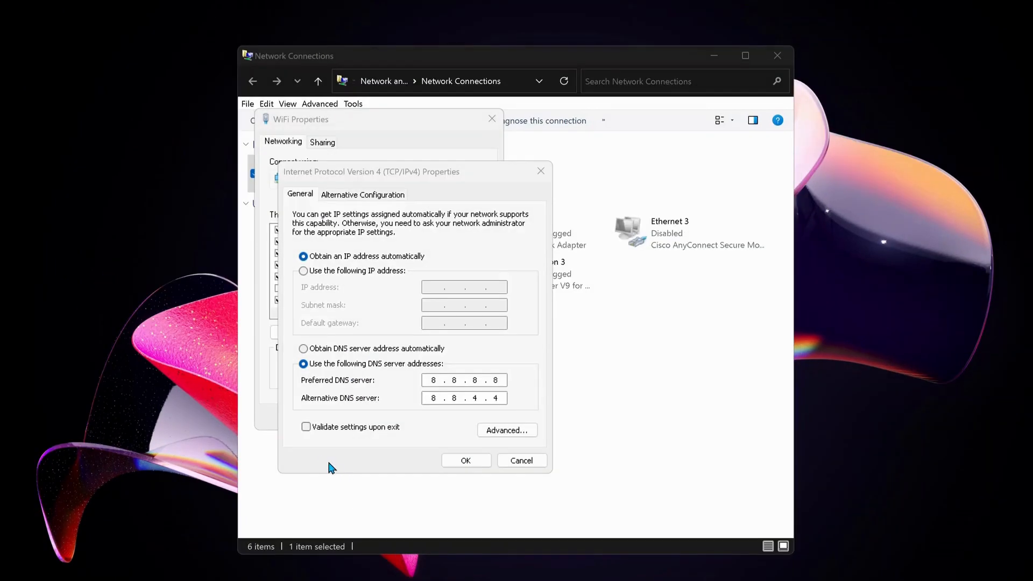
mouse_move(372, 432)
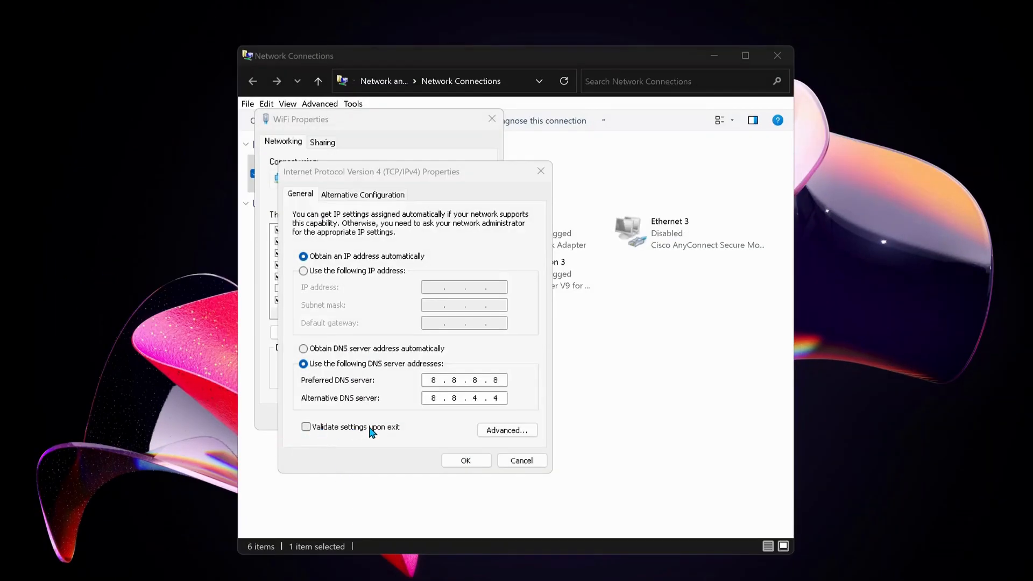
Step: Apply the DNS settings and close the WiFi property windows
left_click(305, 426)
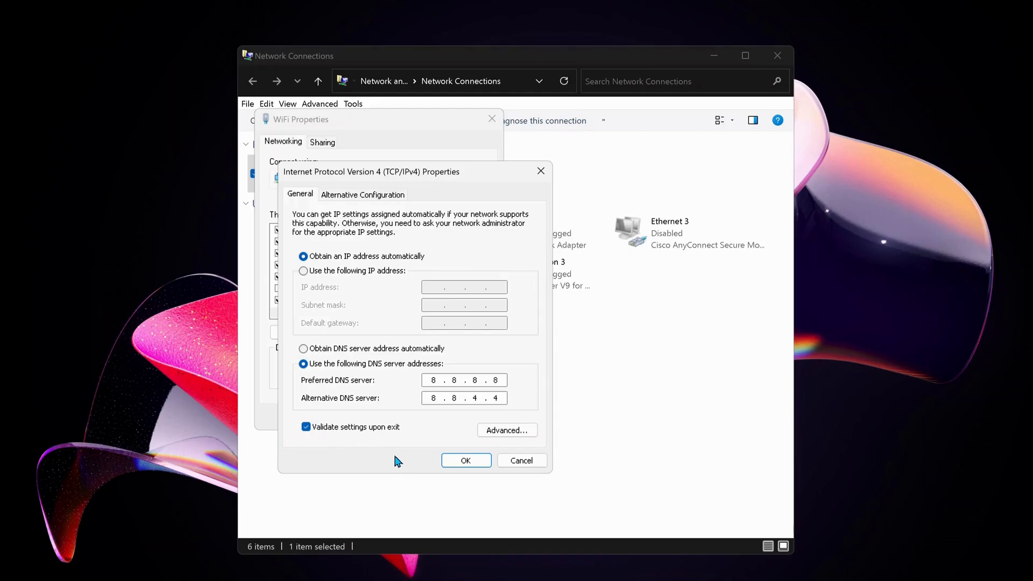
left_click(305, 426)
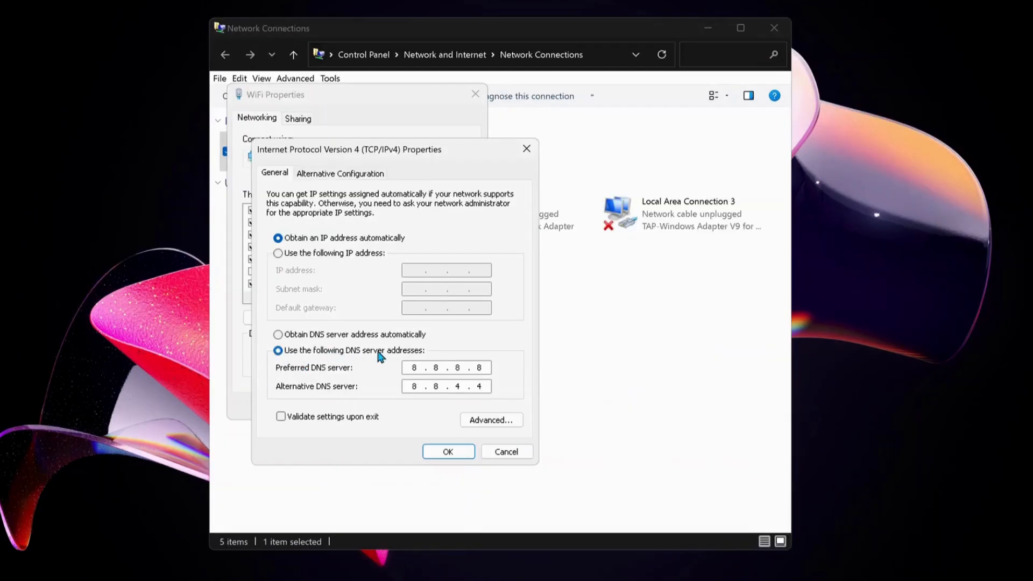
mouse_move(379, 409)
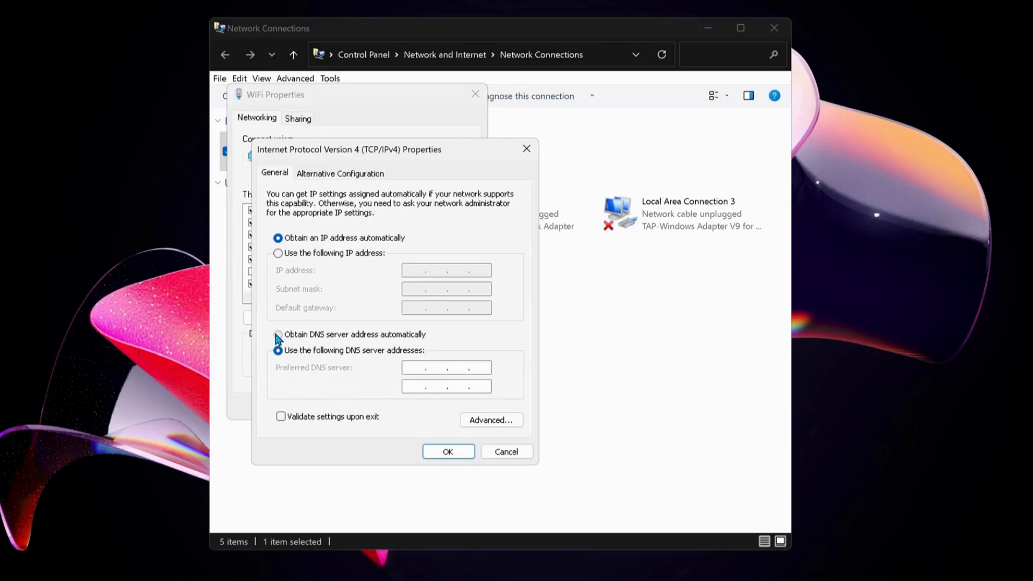
left_click(448, 451)
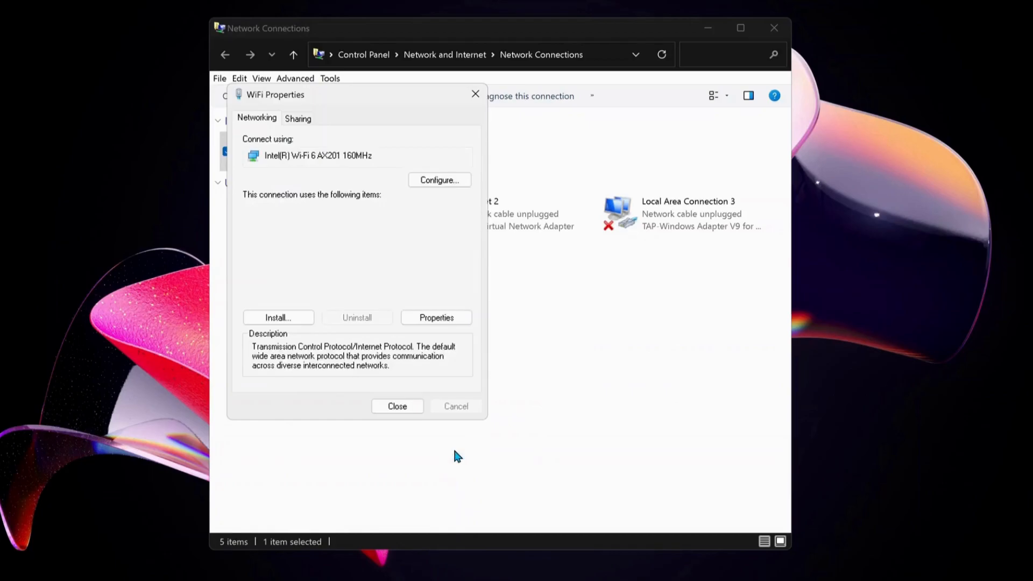
left_click(397, 406)
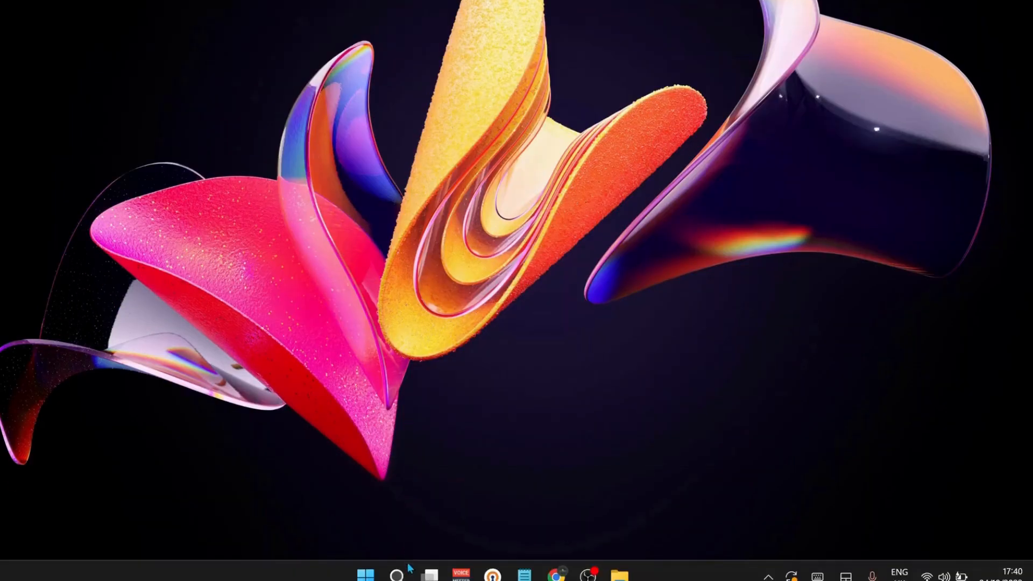
Step: Run ipconfig /flushdns in an administrator Command Prompt to flush the DNS cache
left_click(394, 575)
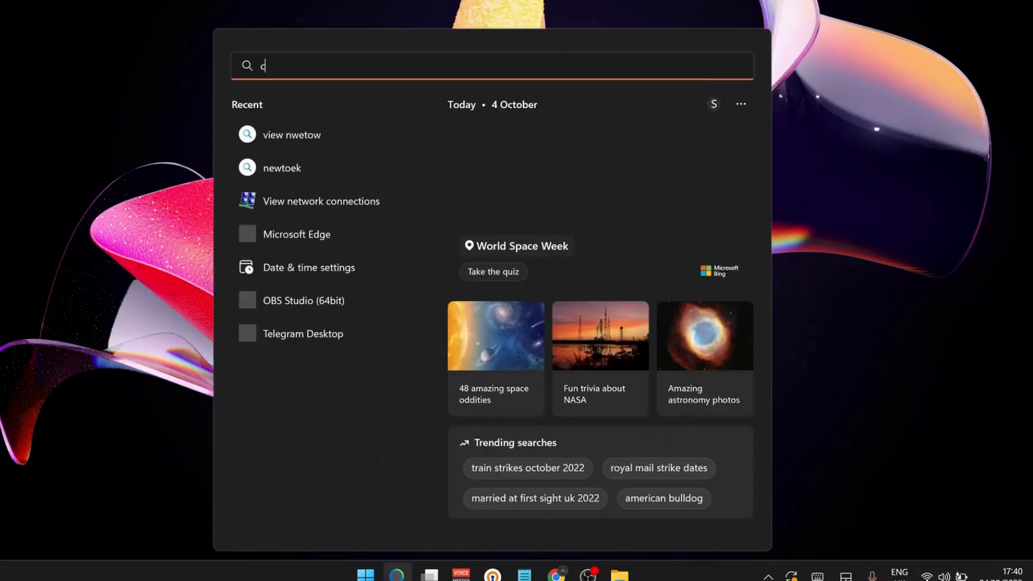
type("md")
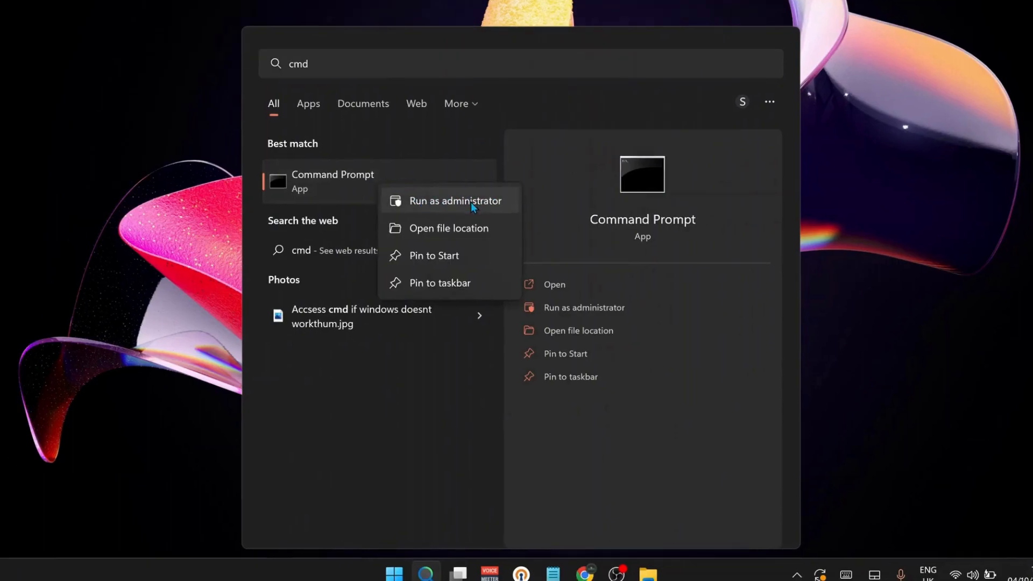
left_click(454, 200)
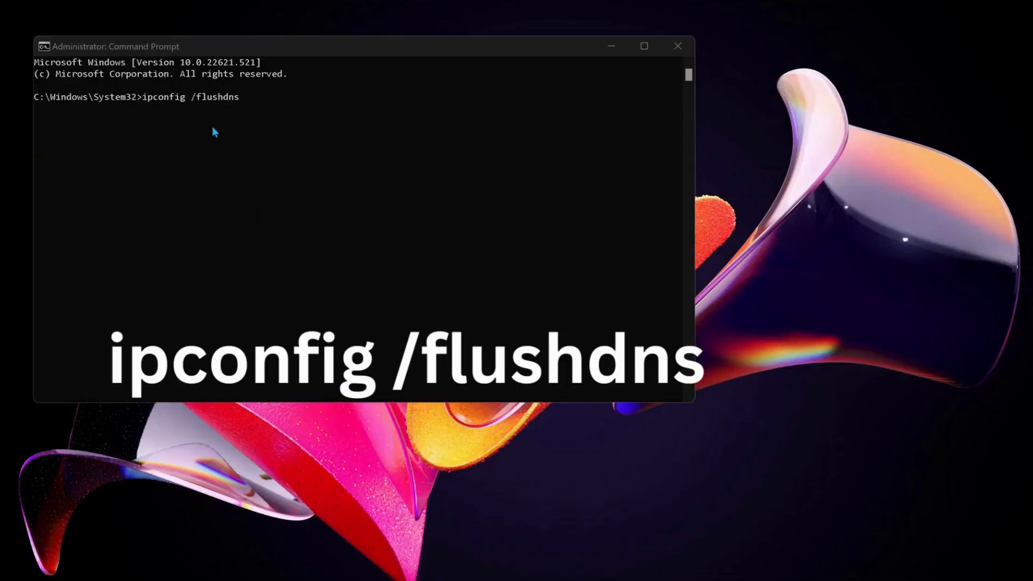
mouse_move(252, 109)
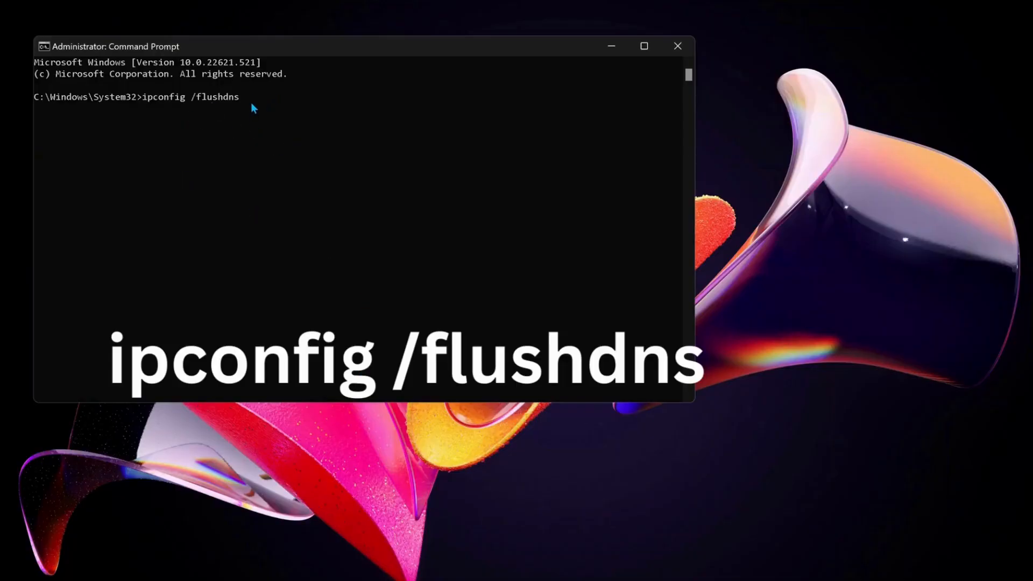
key("Return")
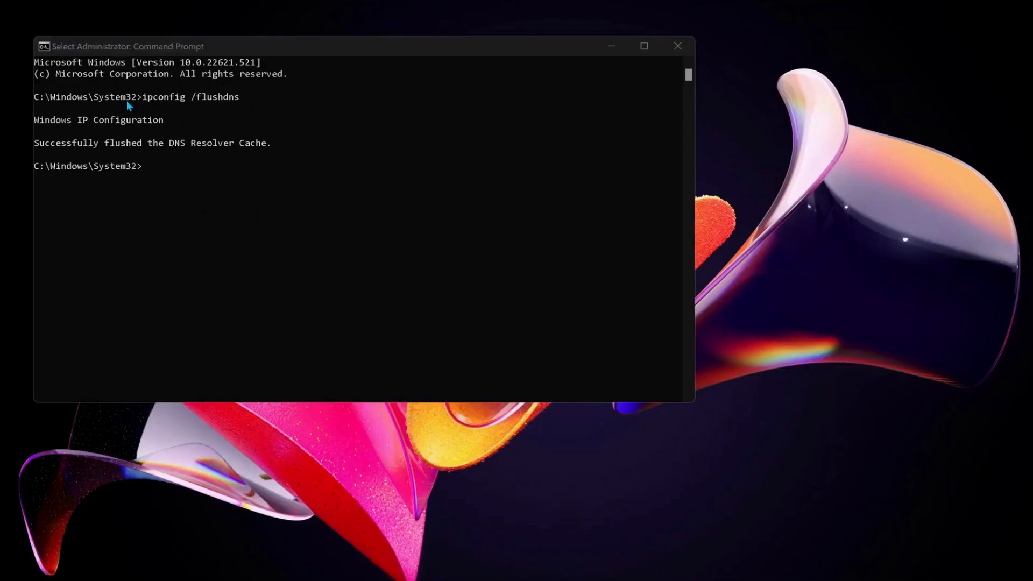
mouse_move(356, 165)
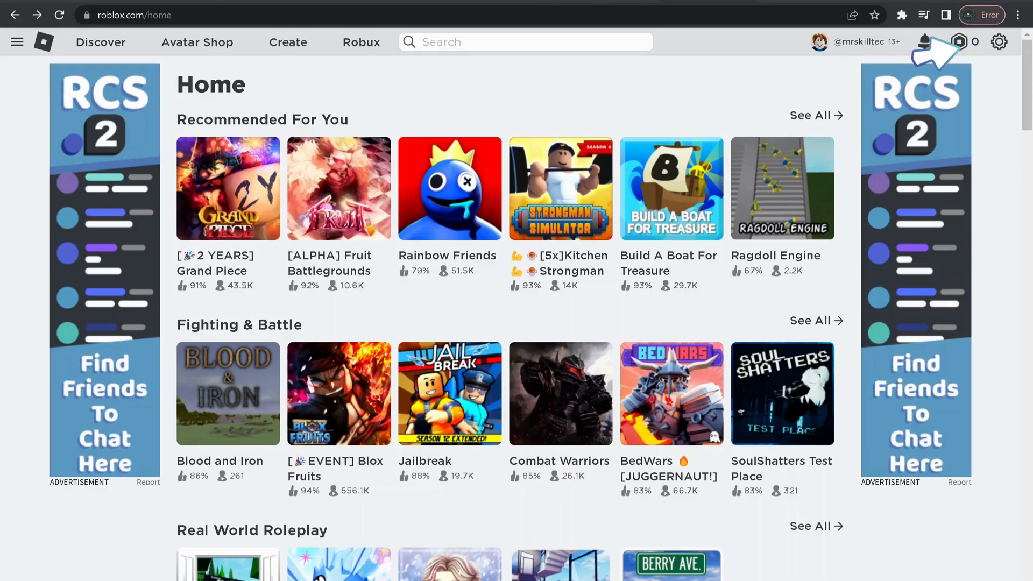
mouse_move(966, 50)
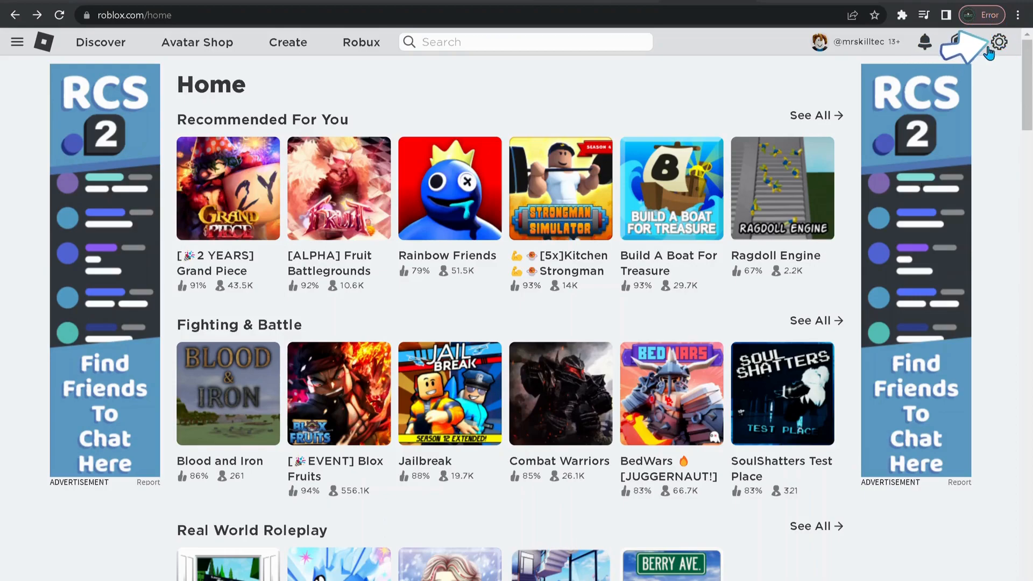
Step: Set Roblox privacy 'Who can make me a member of their private server?' to Everyone
left_click(999, 42)
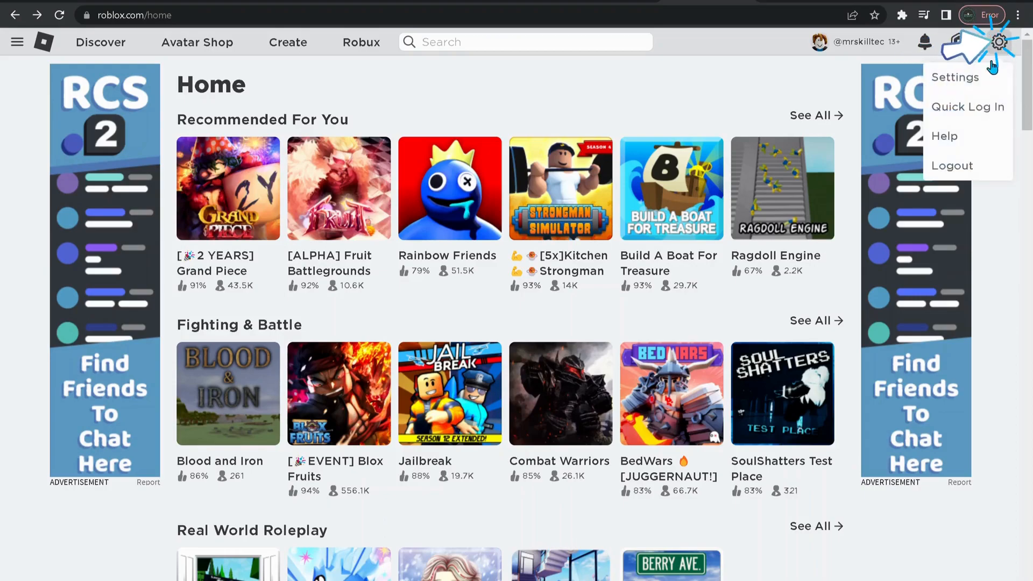
left_click(955, 77)
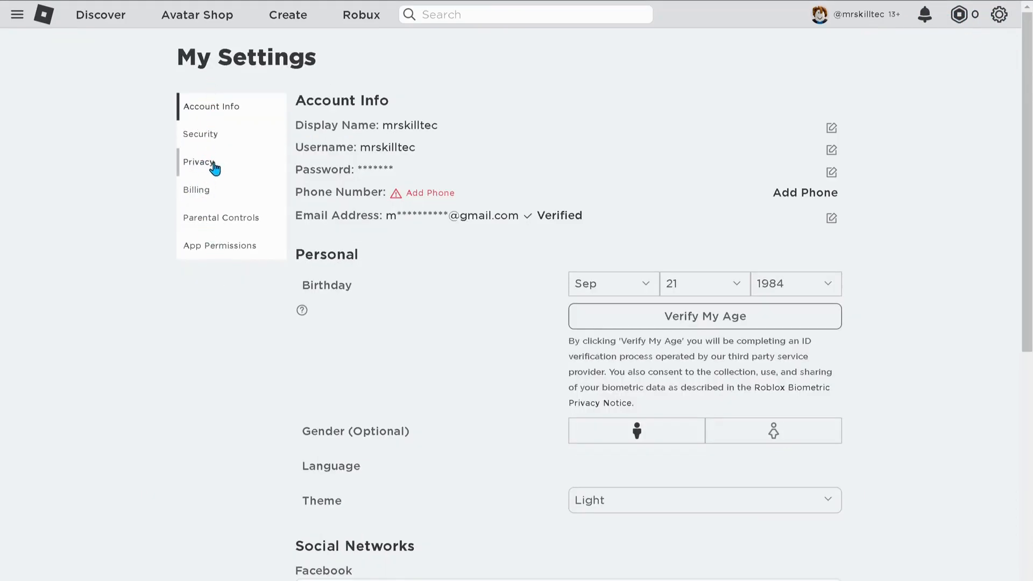
left_click(198, 163)
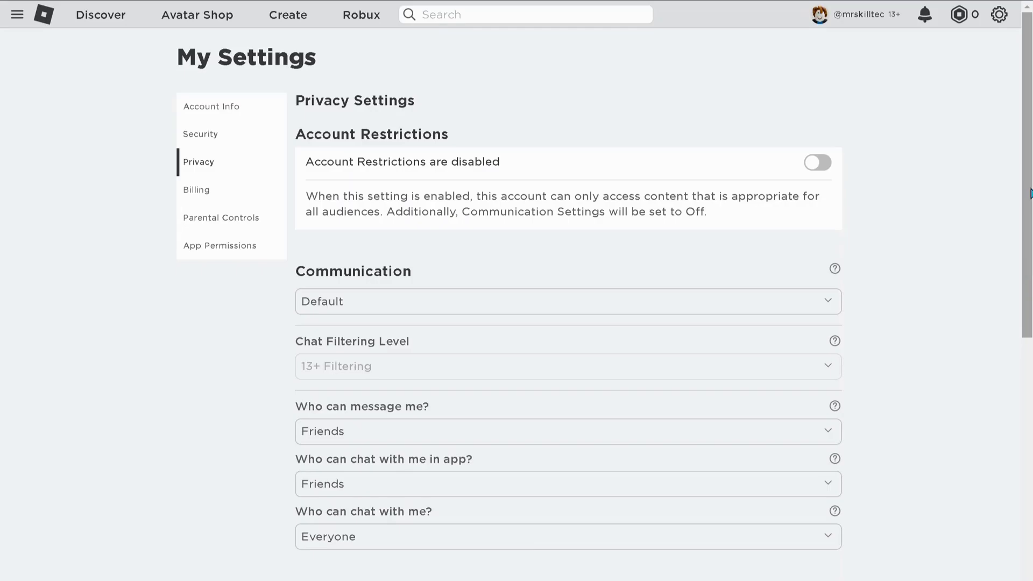
scroll("down", 3)
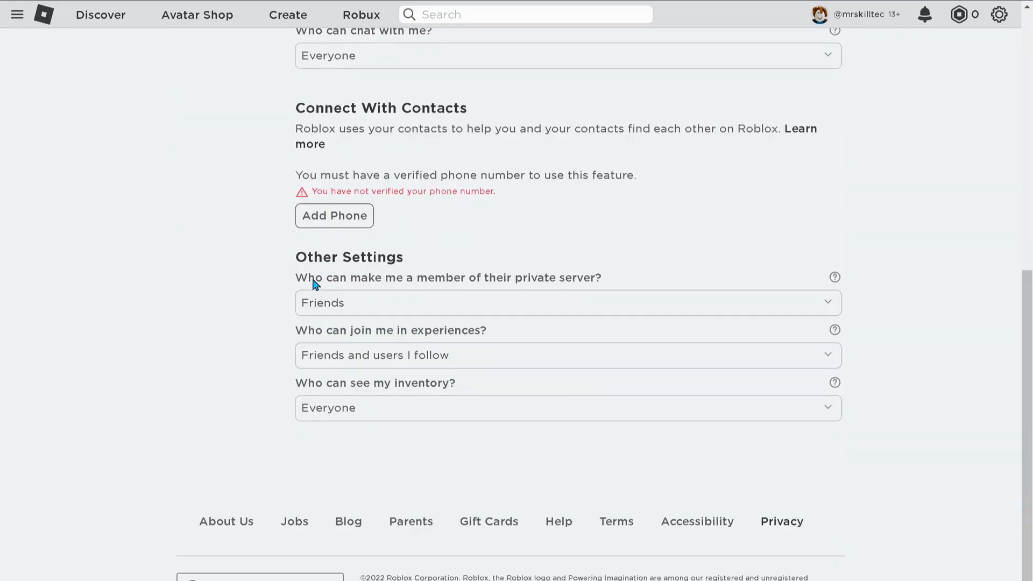
double_click(354, 278)
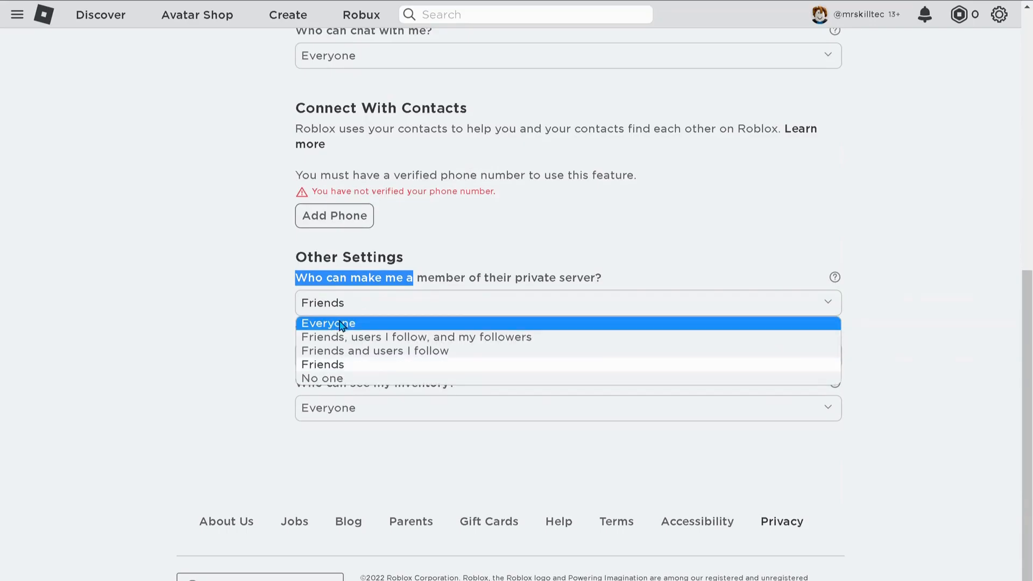
left_click(328, 323)
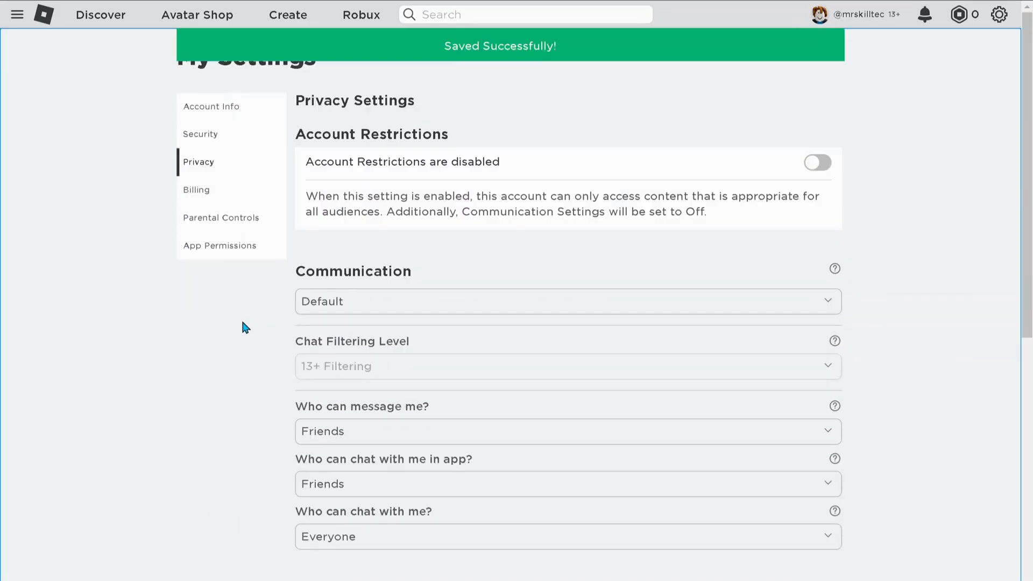
scroll("down", 3)
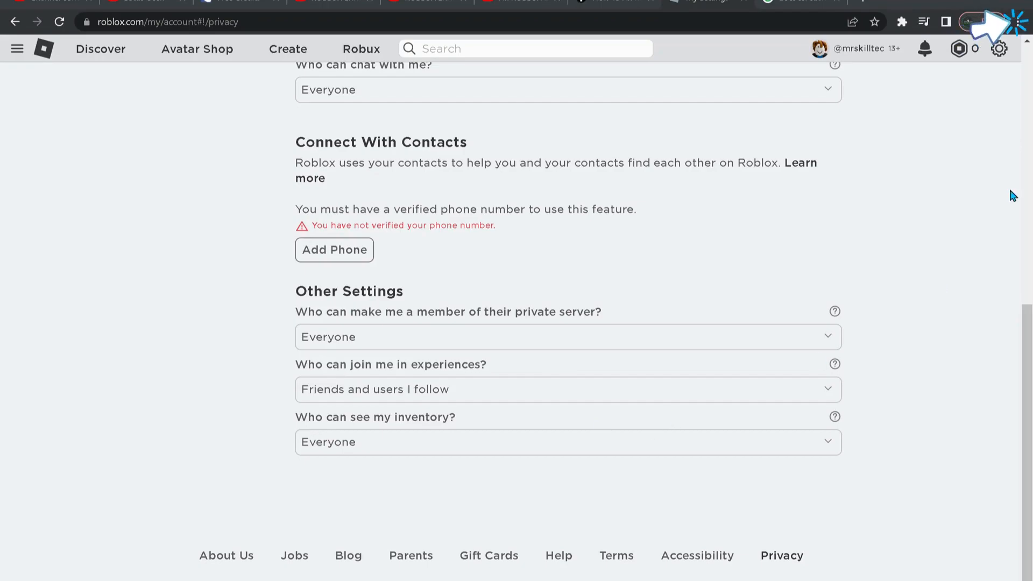
mouse_move(1017, 22)
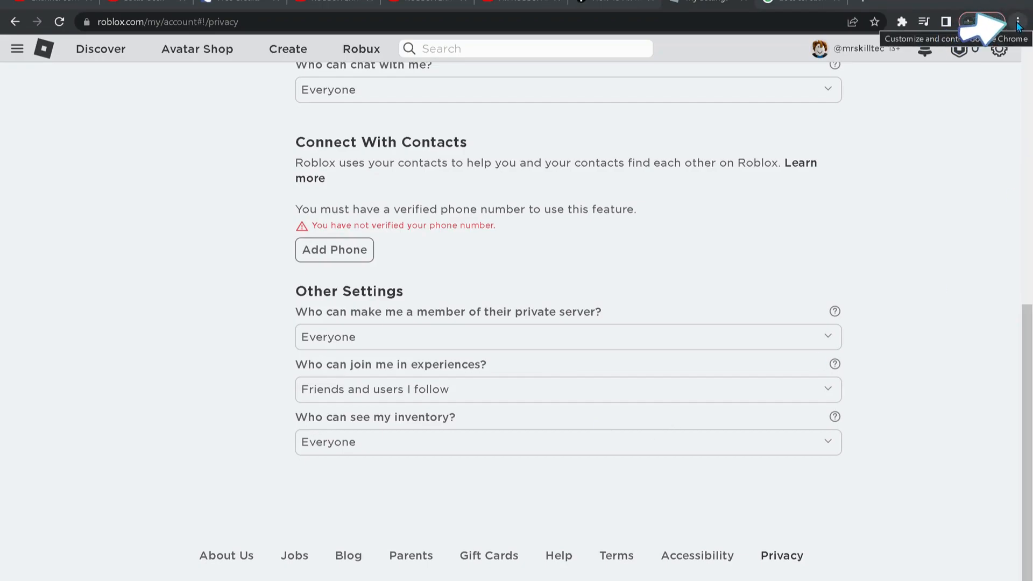
Step: Reach Chrome's Privacy and security settings from the three-dot menu
left_click(1018, 21)
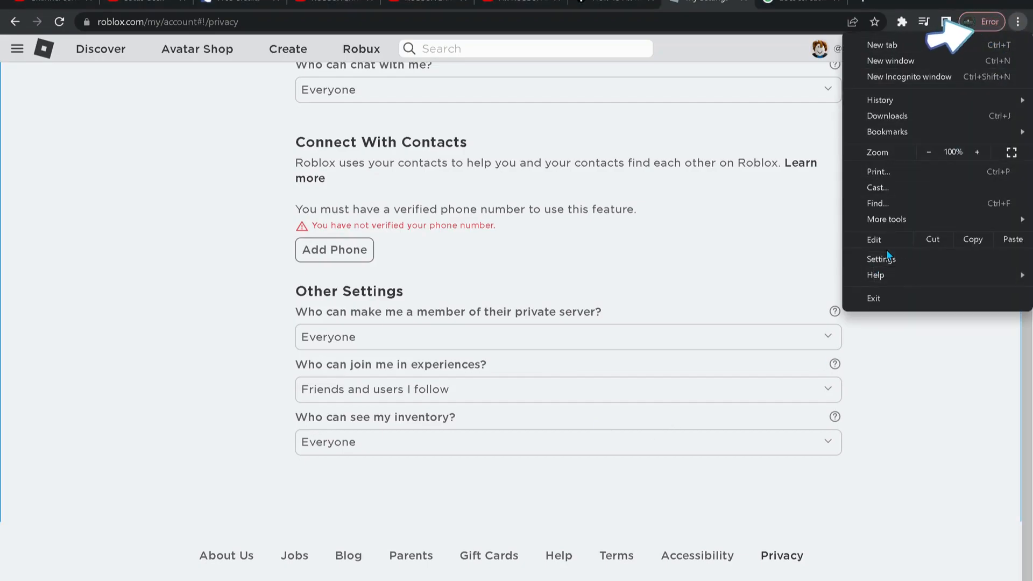
left_click(882, 258)
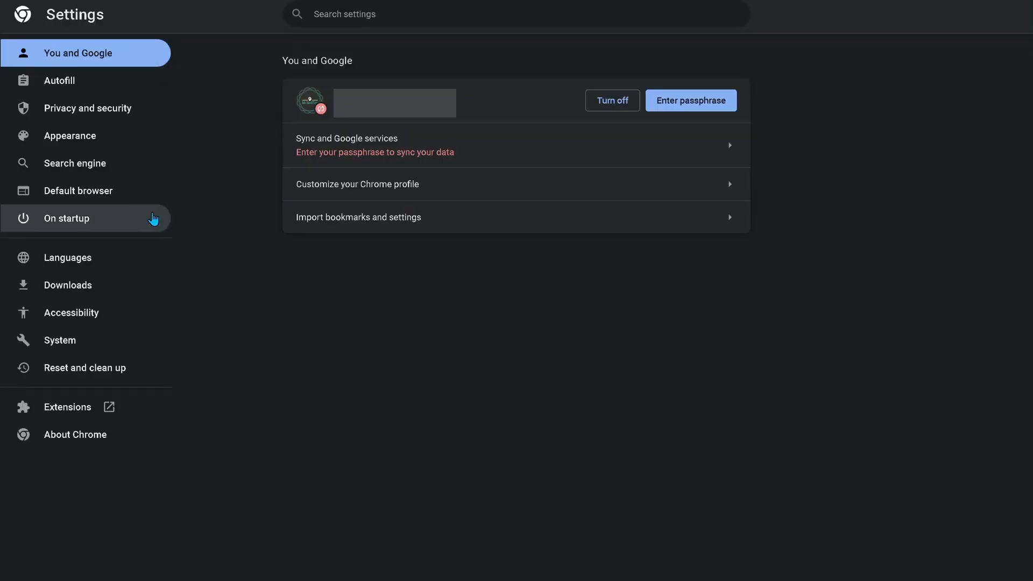
left_click(86, 108)
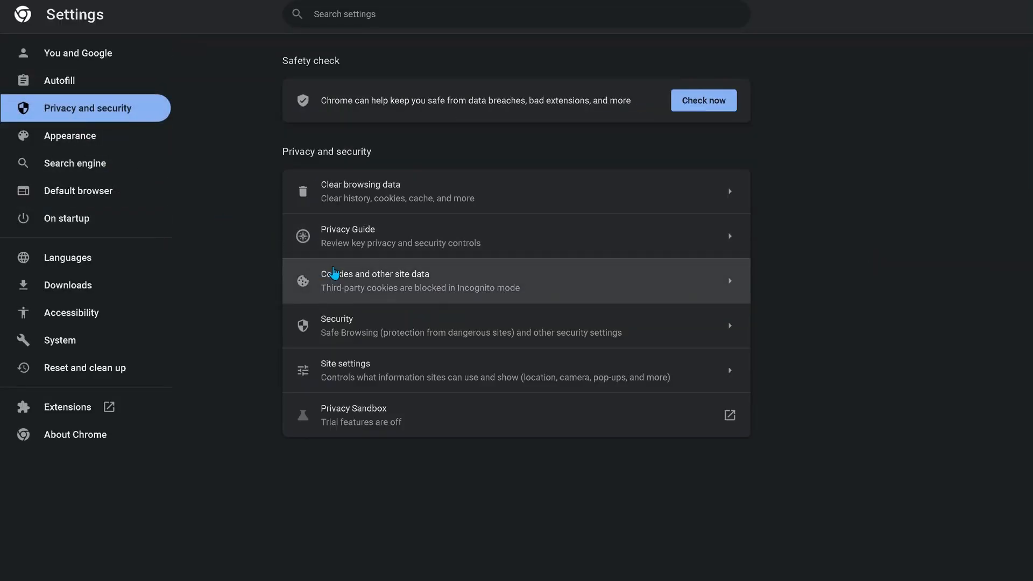
mouse_move(356, 325)
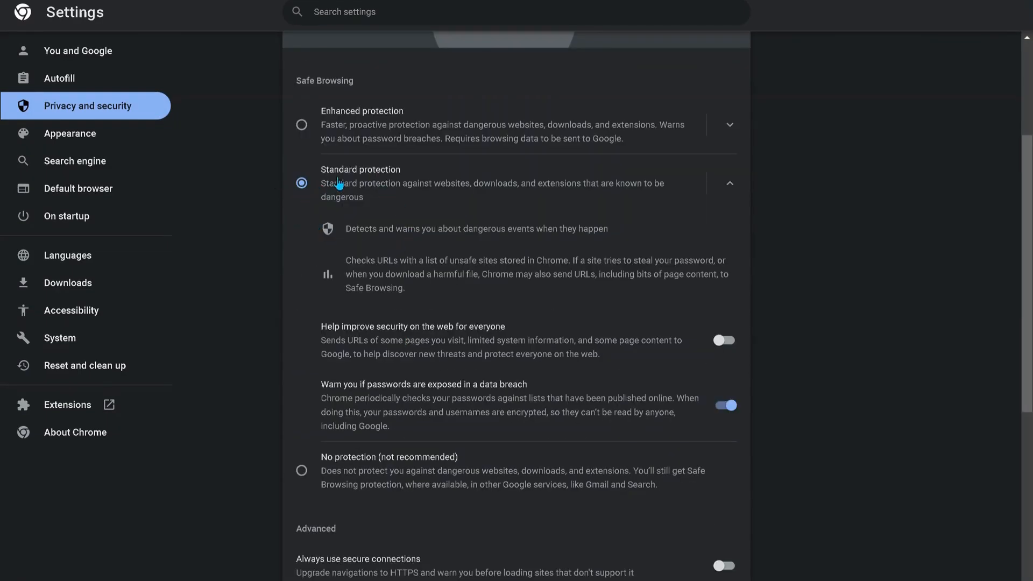
mouse_move(367, 132)
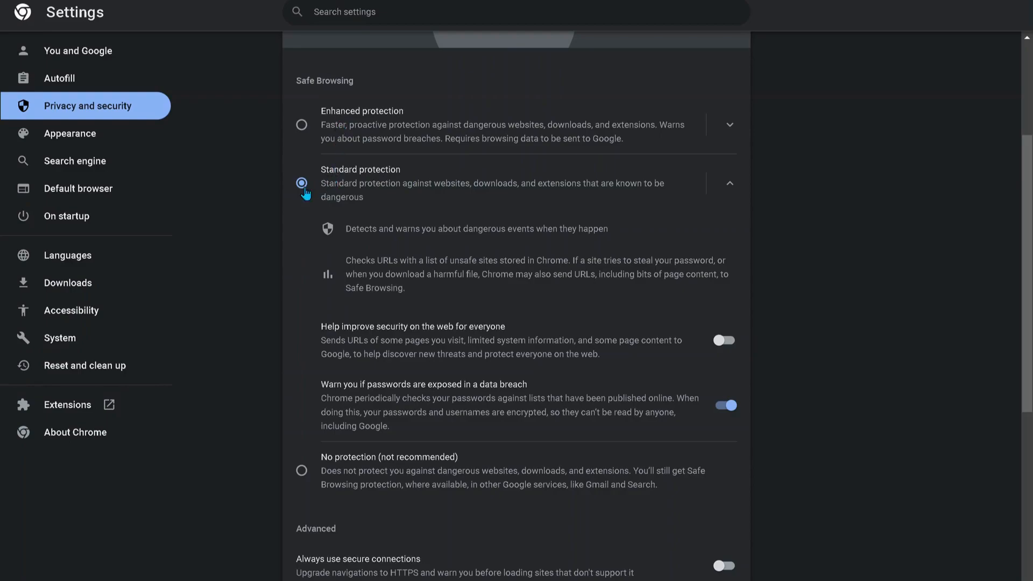
mouse_move(313, 466)
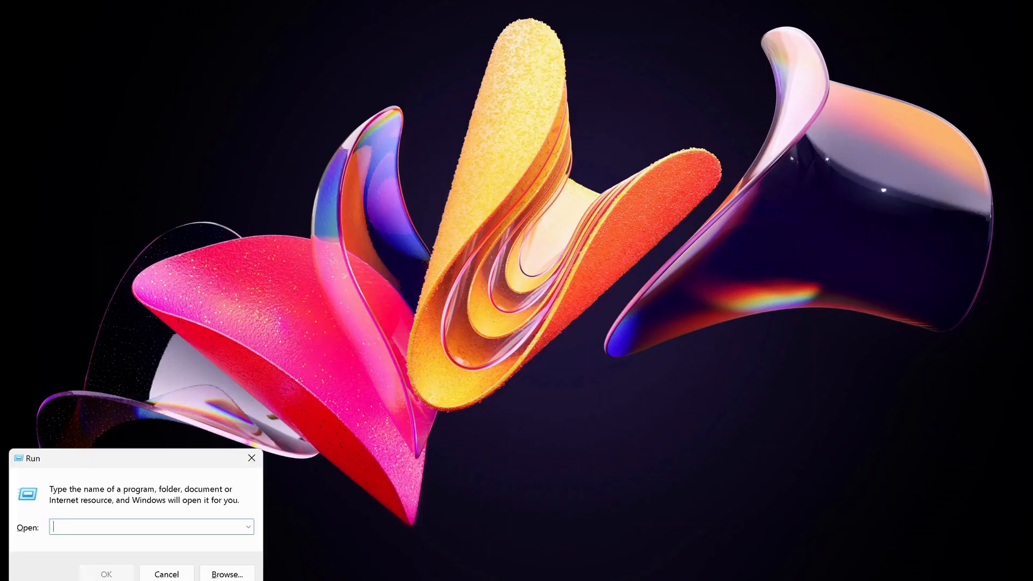
Step: Run %localappdata% and select the Roblox folder in AppData\Local for deletion
type("%localappdata%")
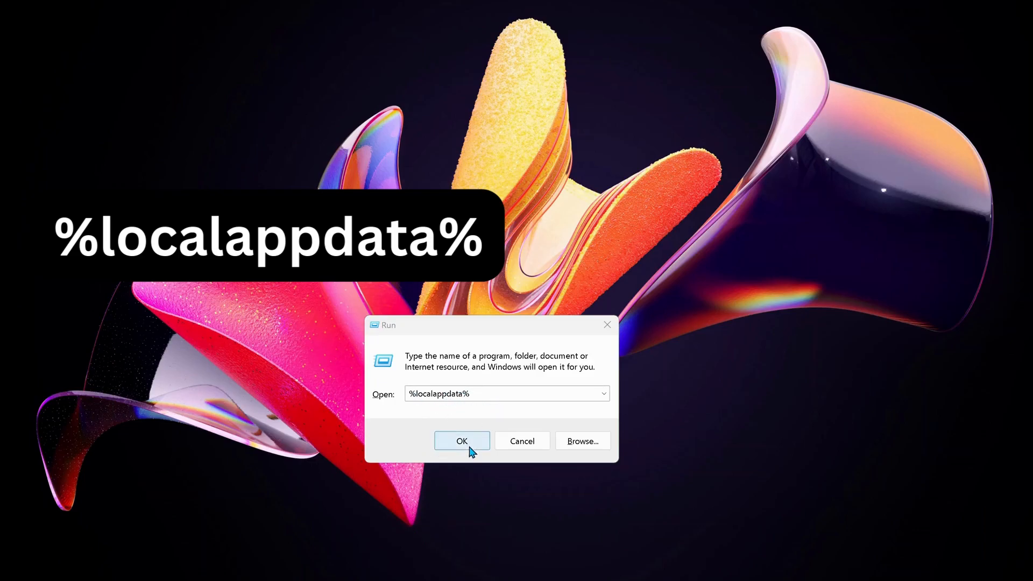
left_click(462, 441)
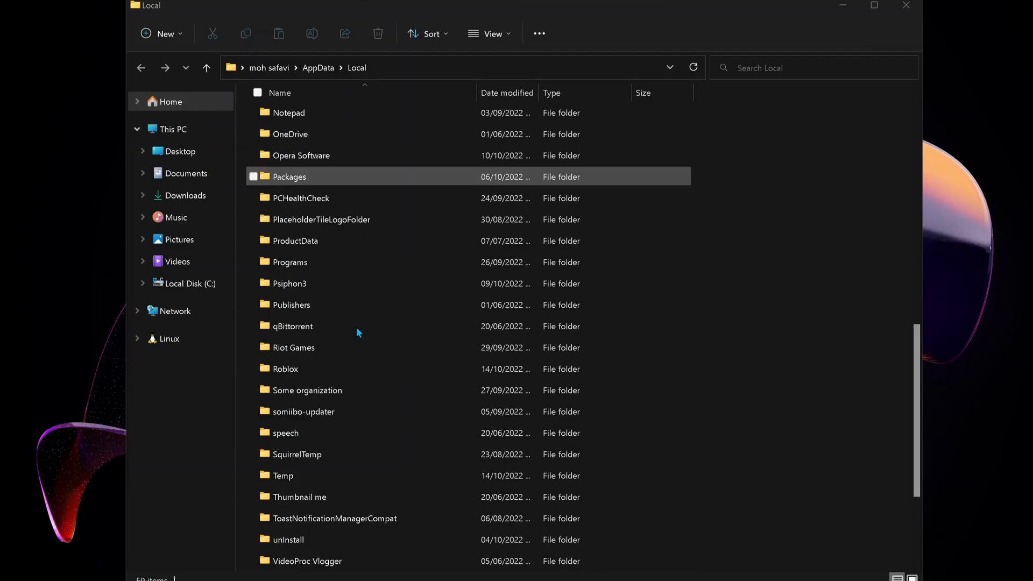
left_click(292, 347)
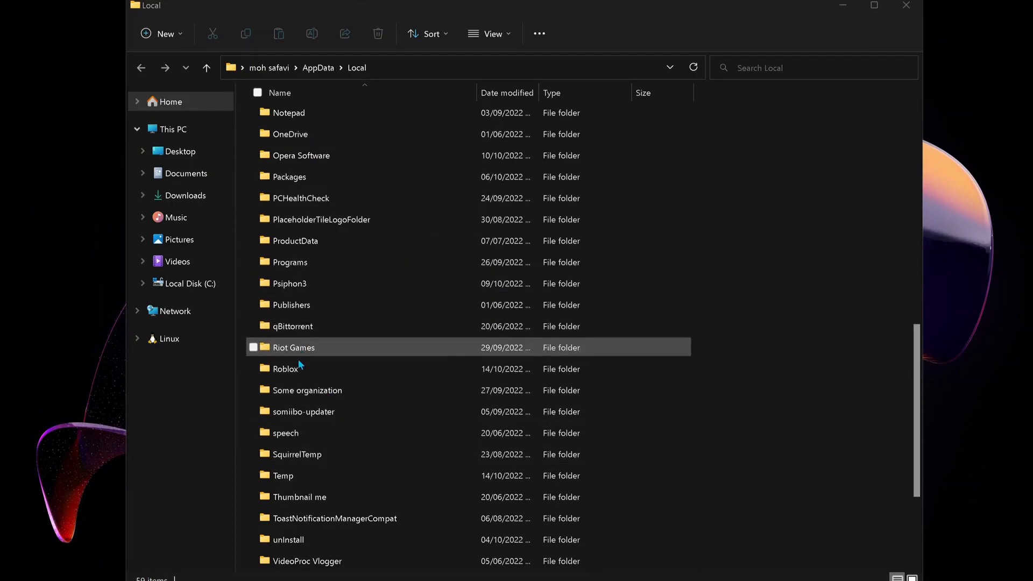
left_click(286, 368)
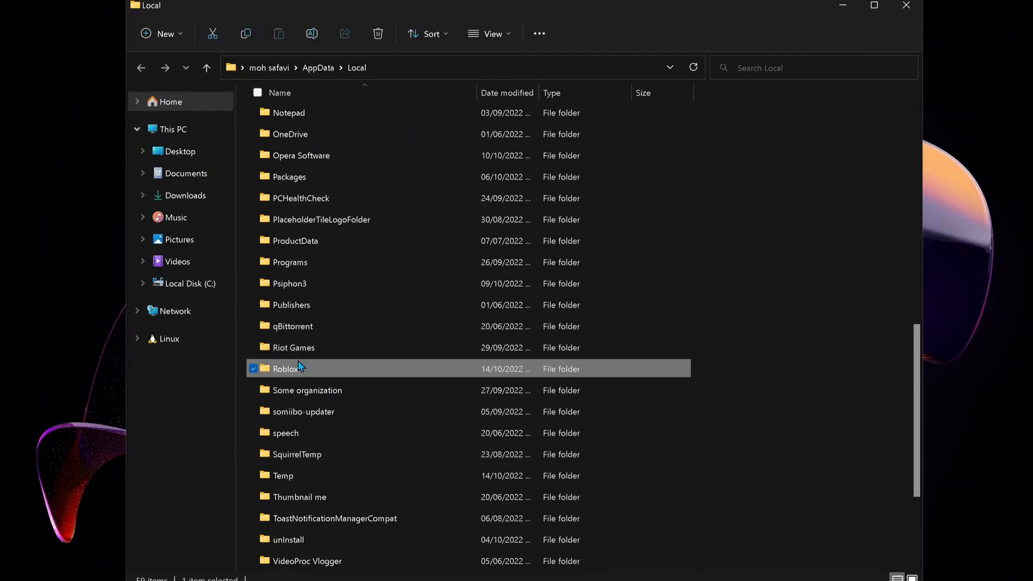
mouse_move(406, 385)
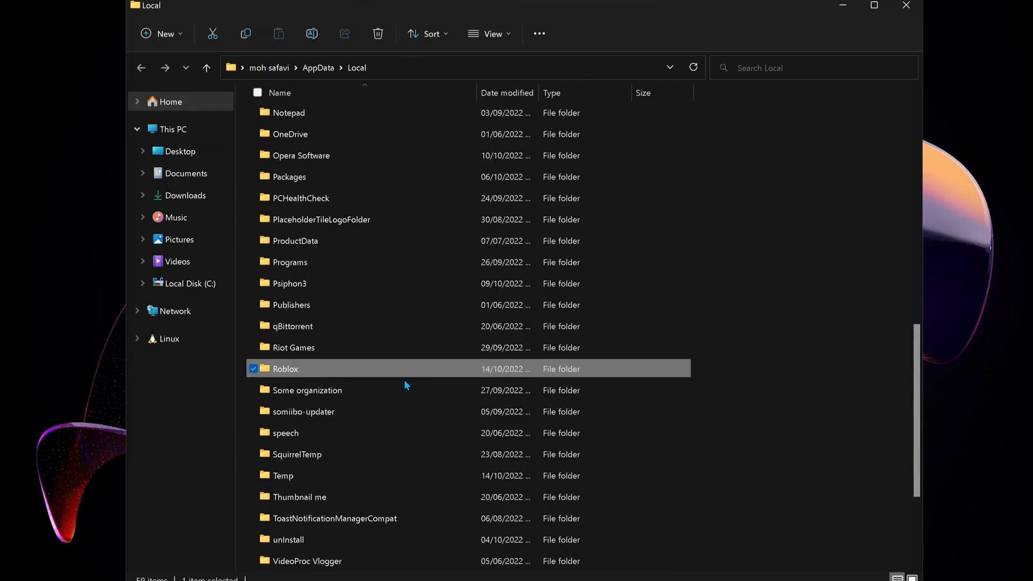
scroll("up", 3)
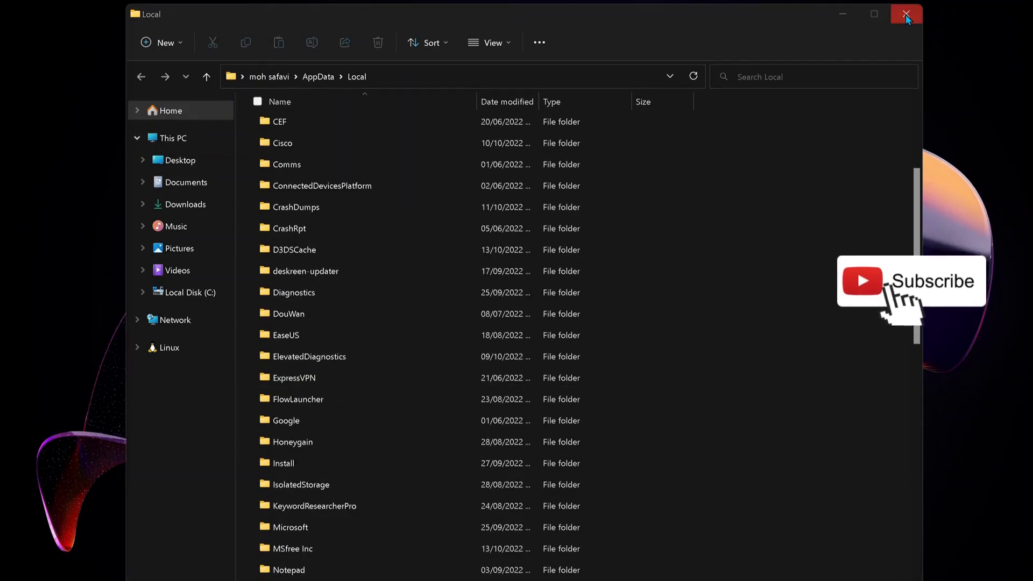